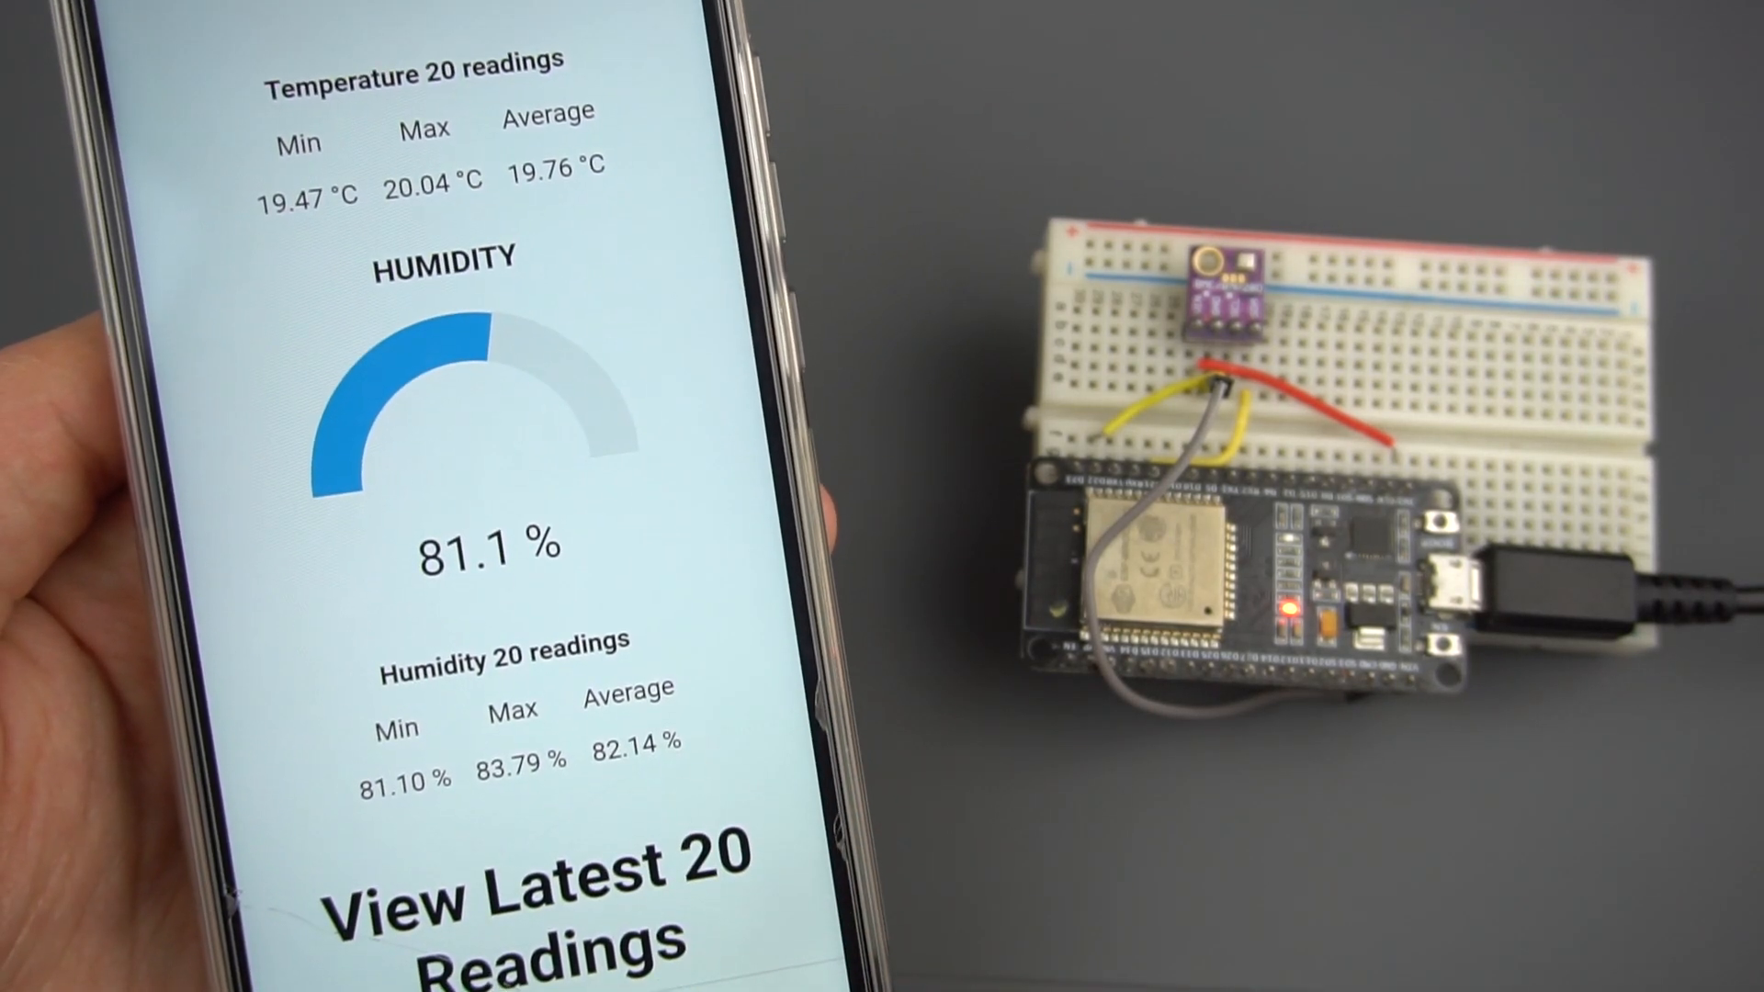
# - Scroll through the sketch down to the network credentials and serverName section
pyautogui.scroll(-3)
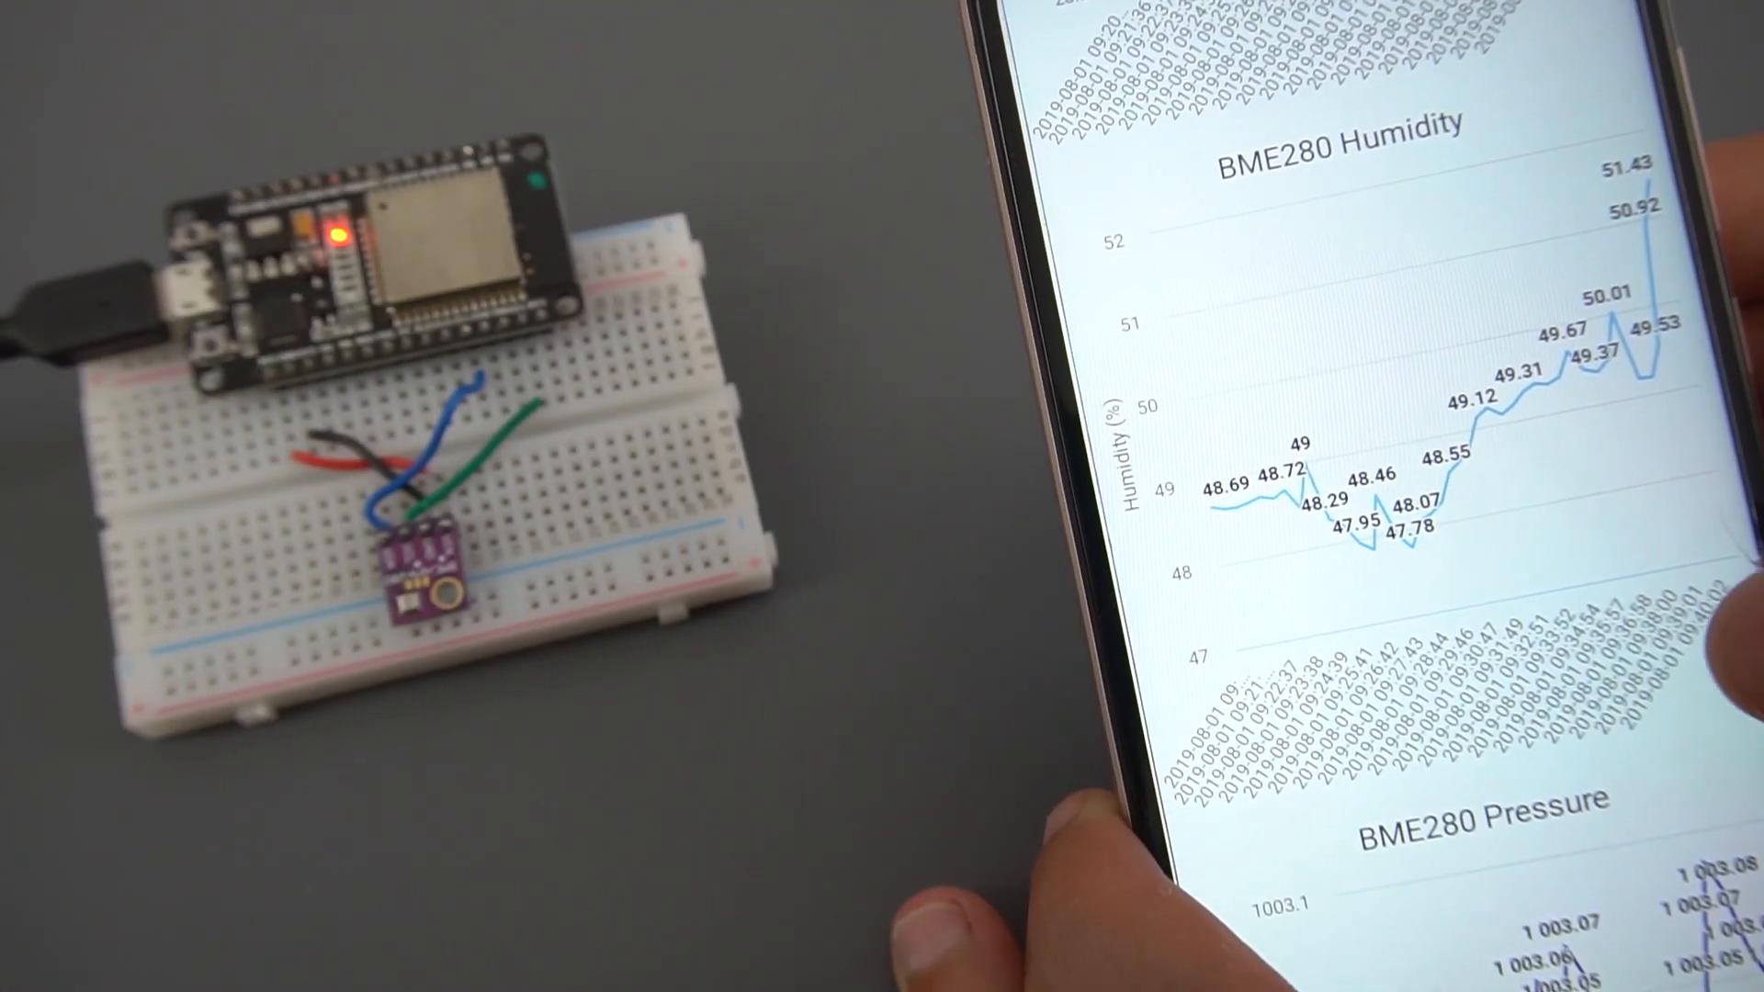
pyautogui.scroll(-3)
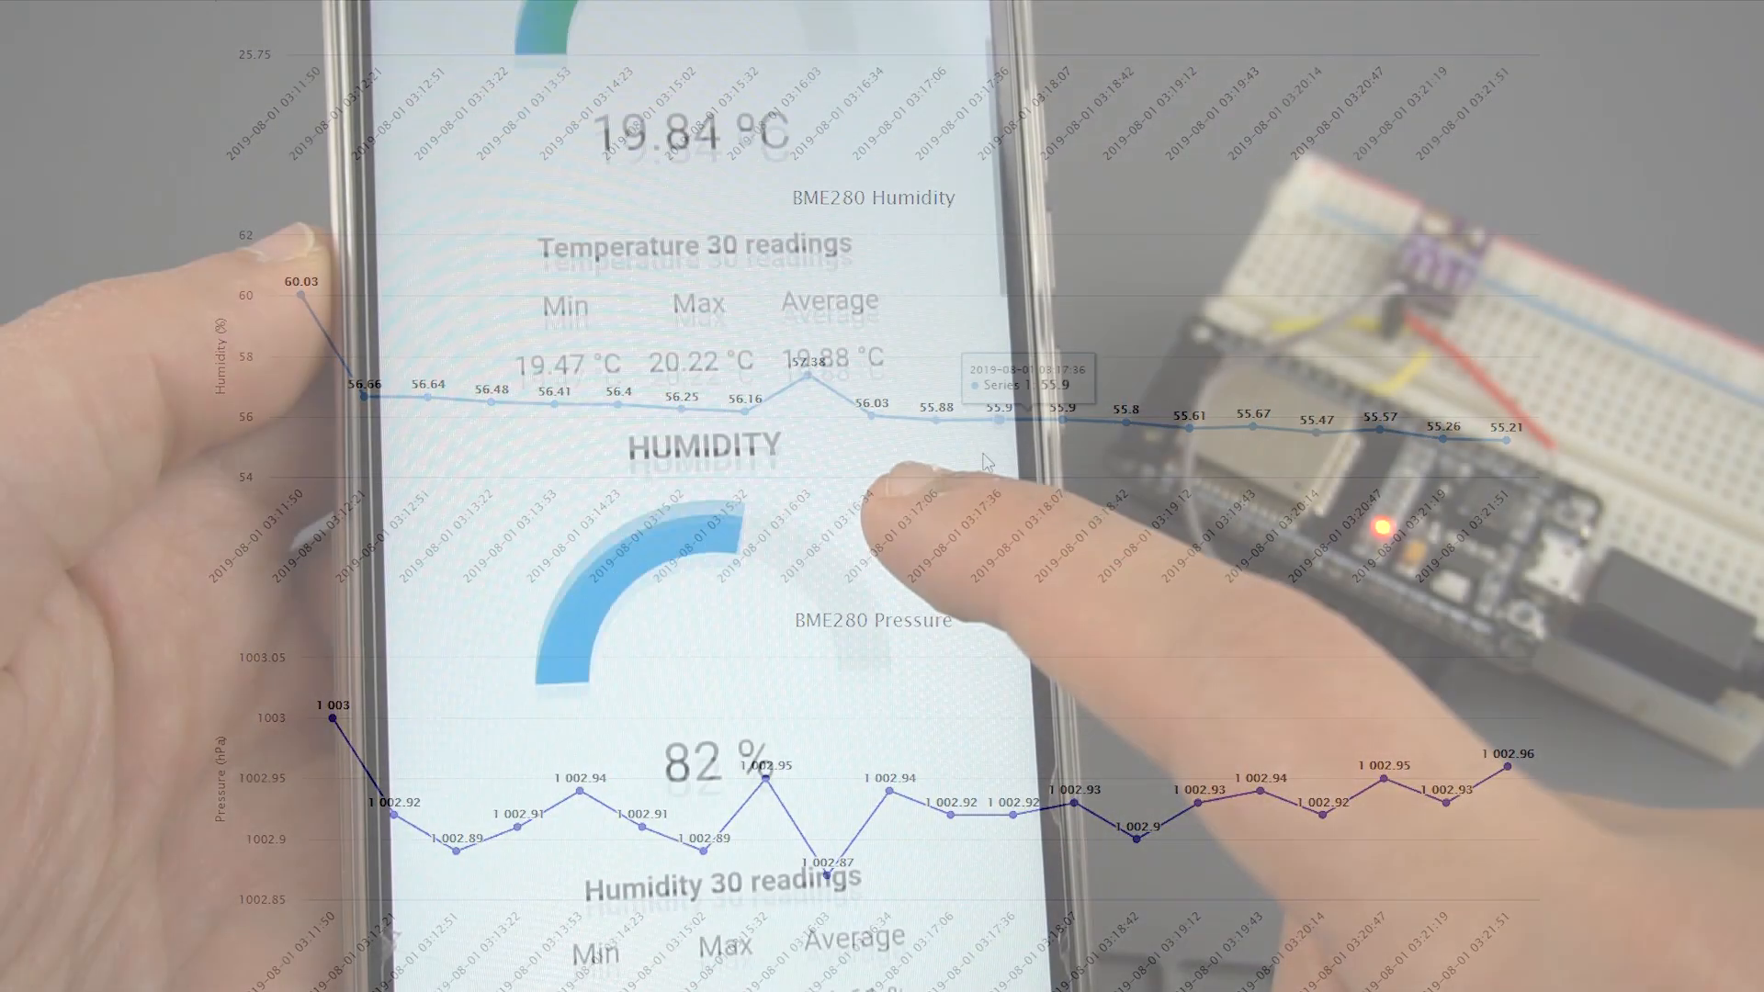
pyautogui.scroll(-3)
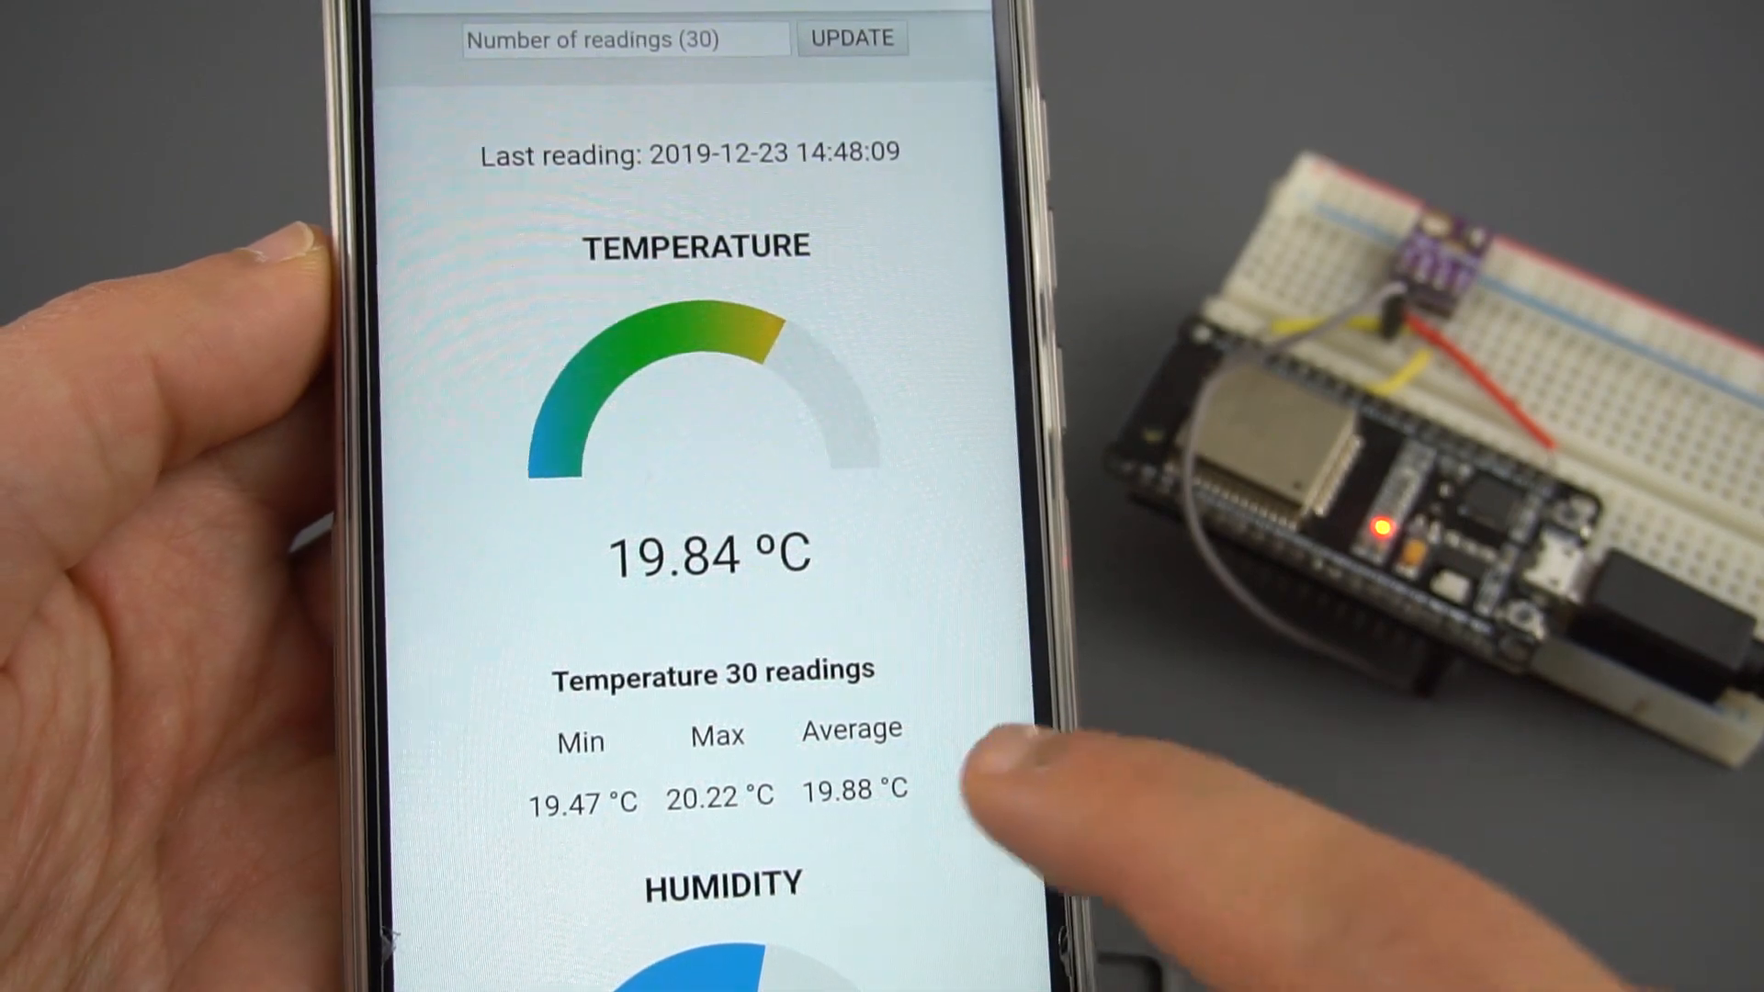
pyautogui.scroll(-3)
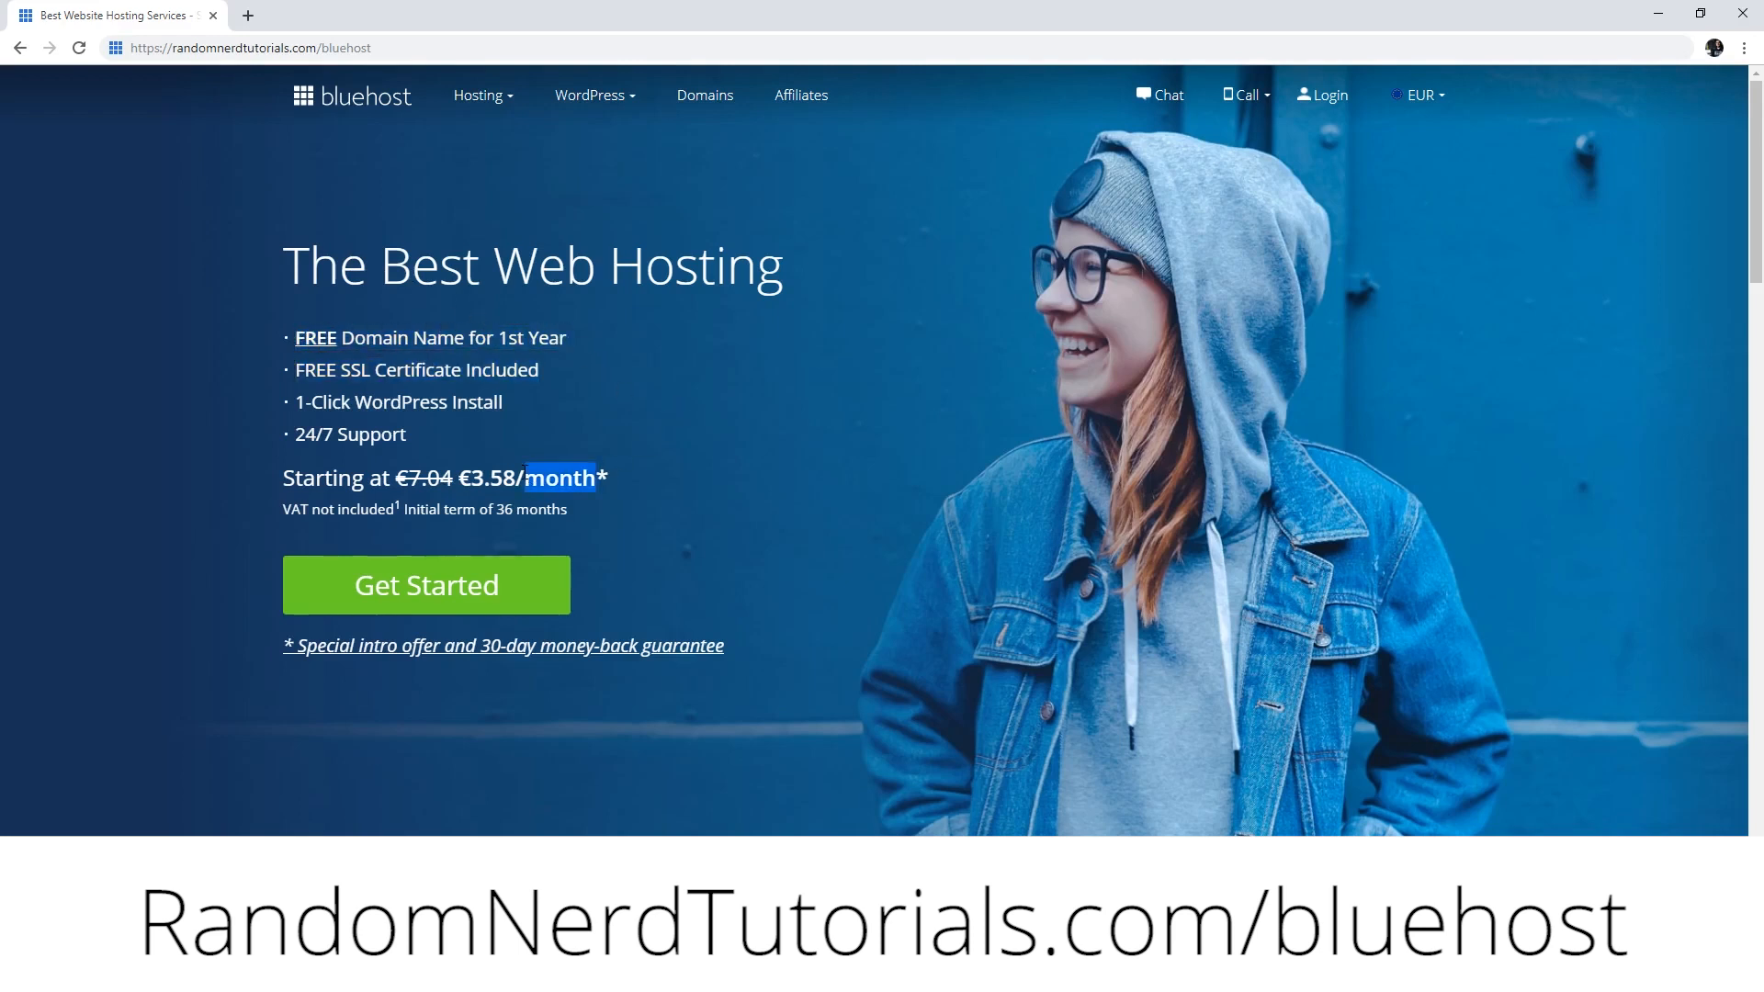
pyautogui.click(627, 557)
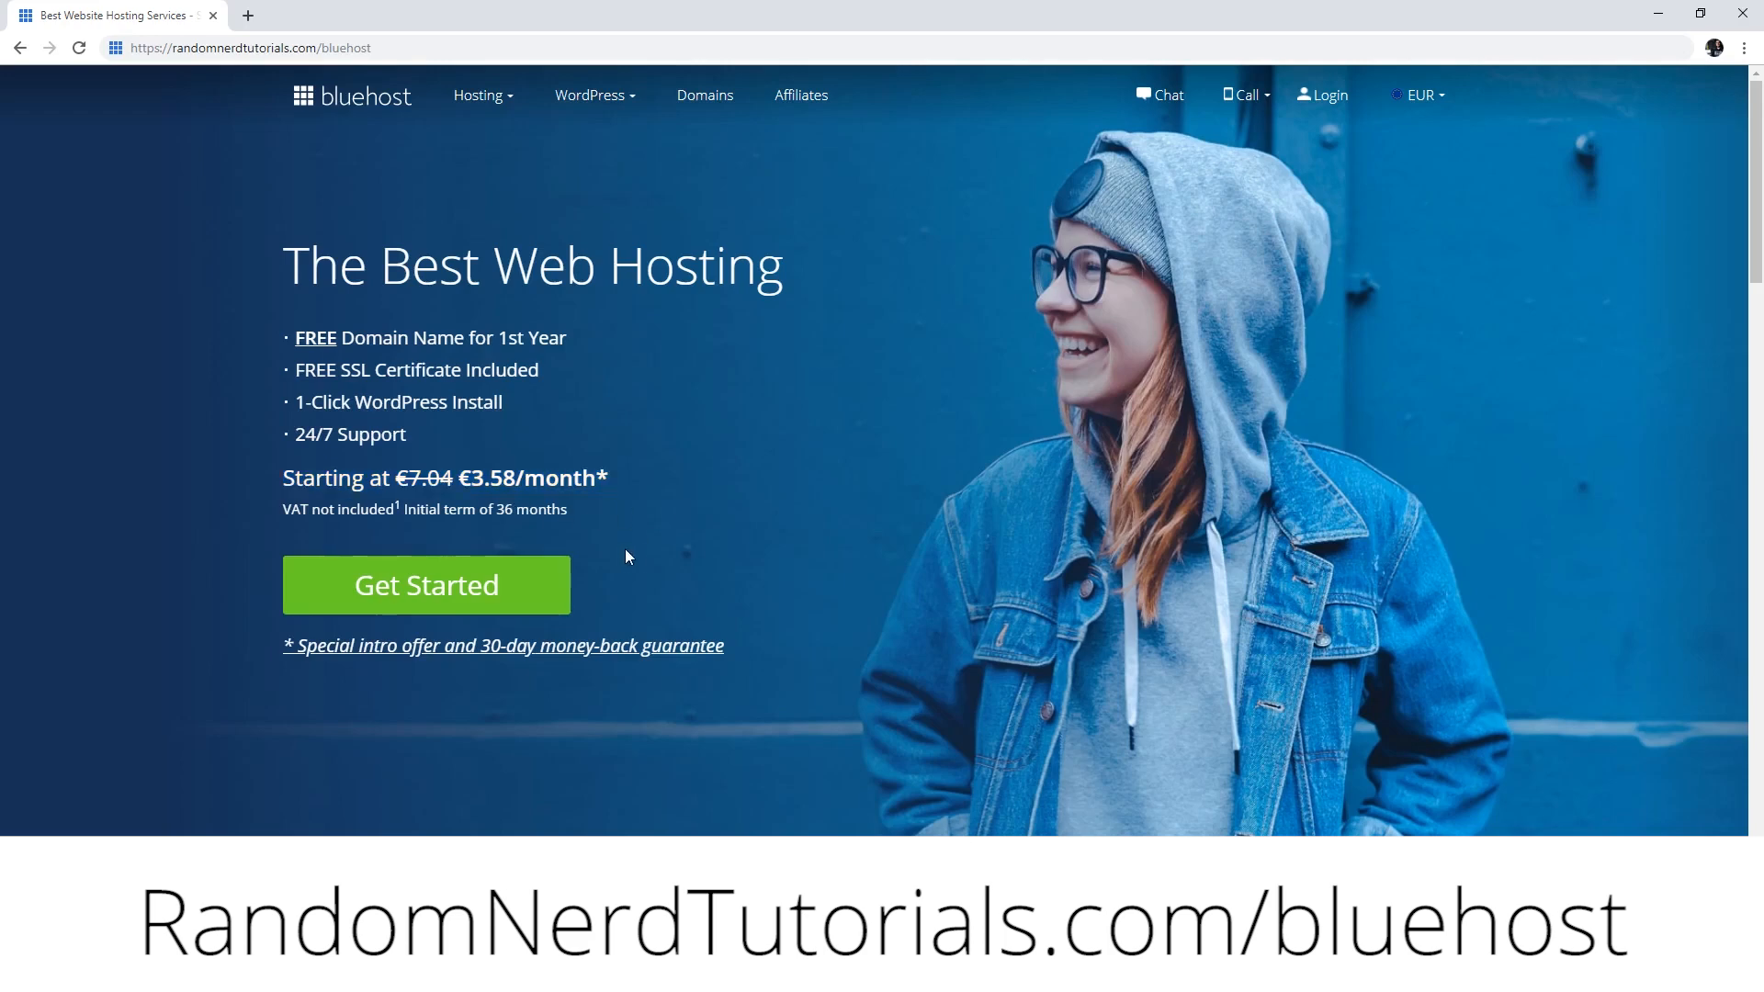
pyautogui.moveTo(632, 650)
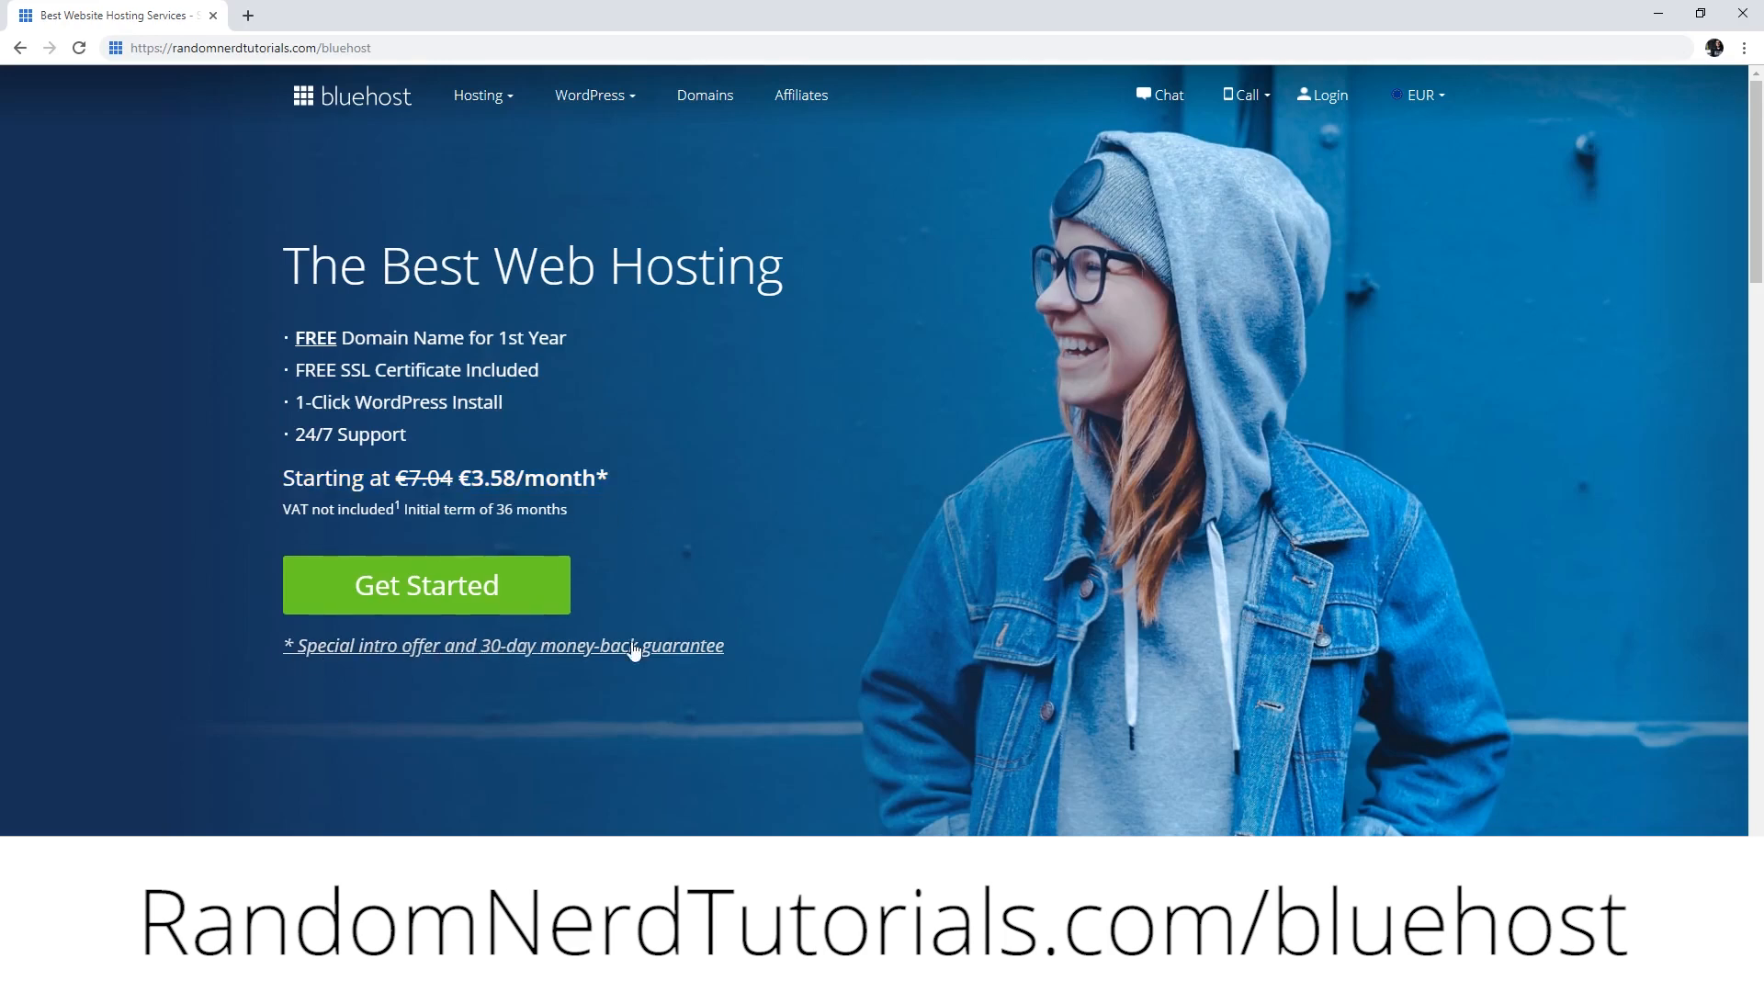
pyautogui.scroll(-3)
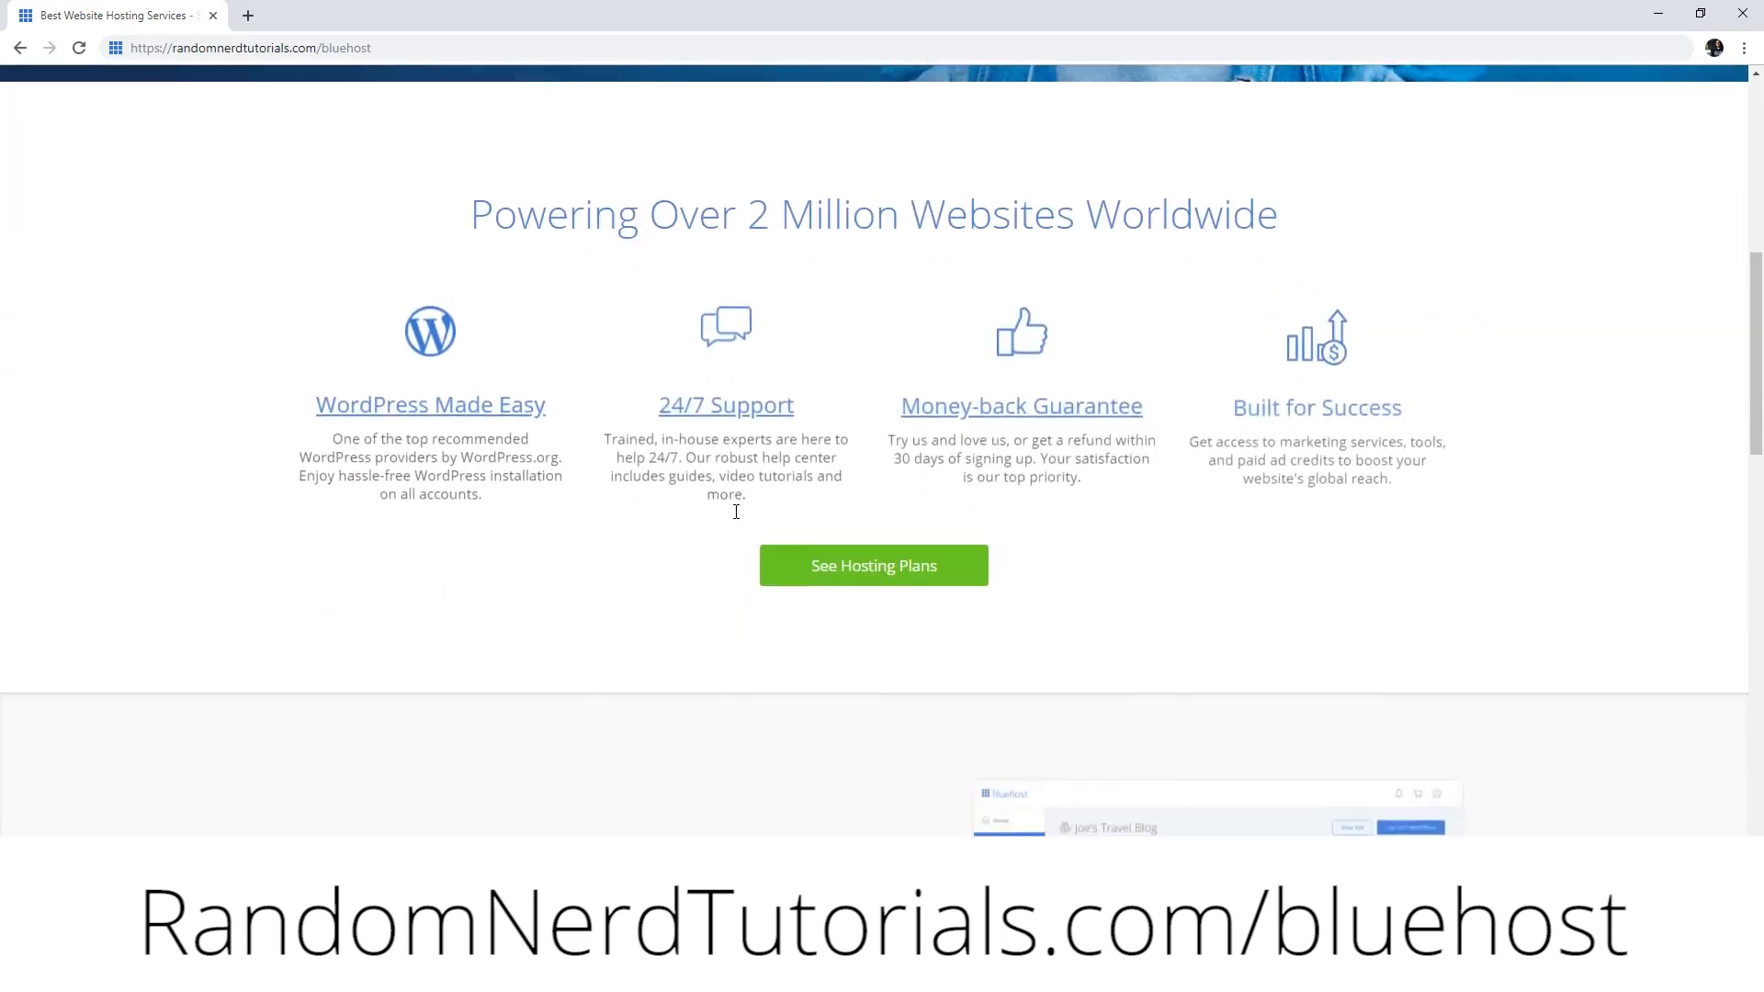
pyautogui.scroll(-3)
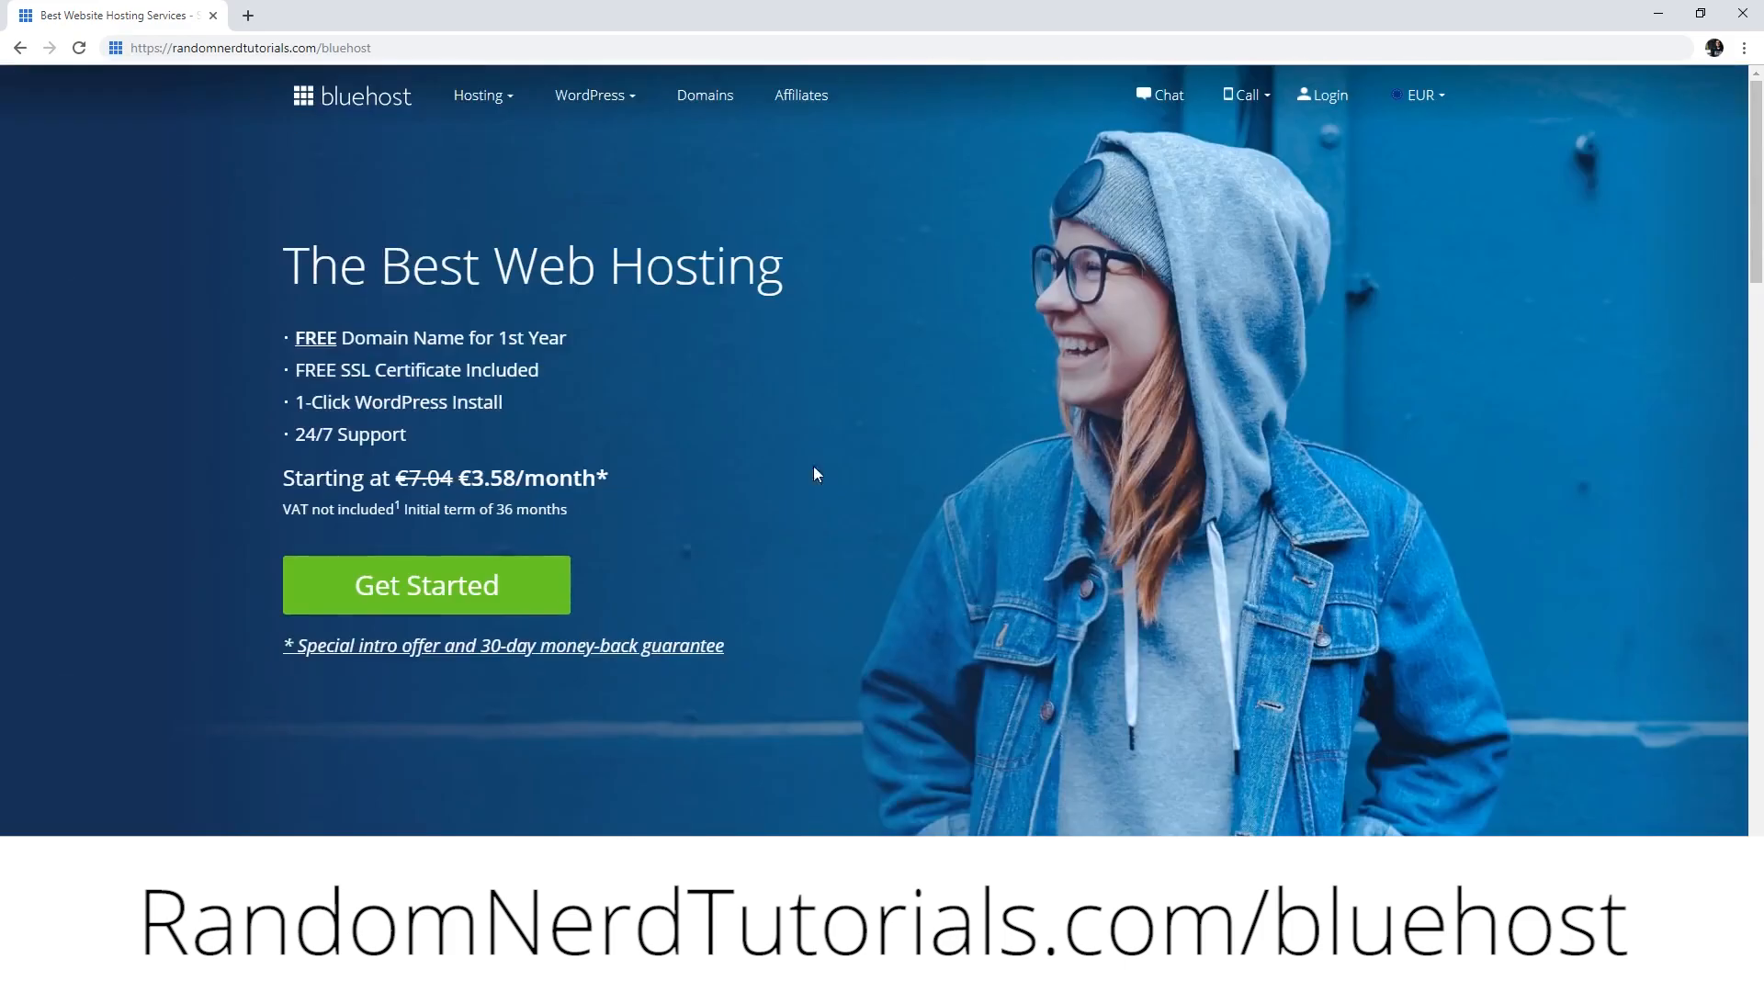
pyautogui.moveTo(697, 598)
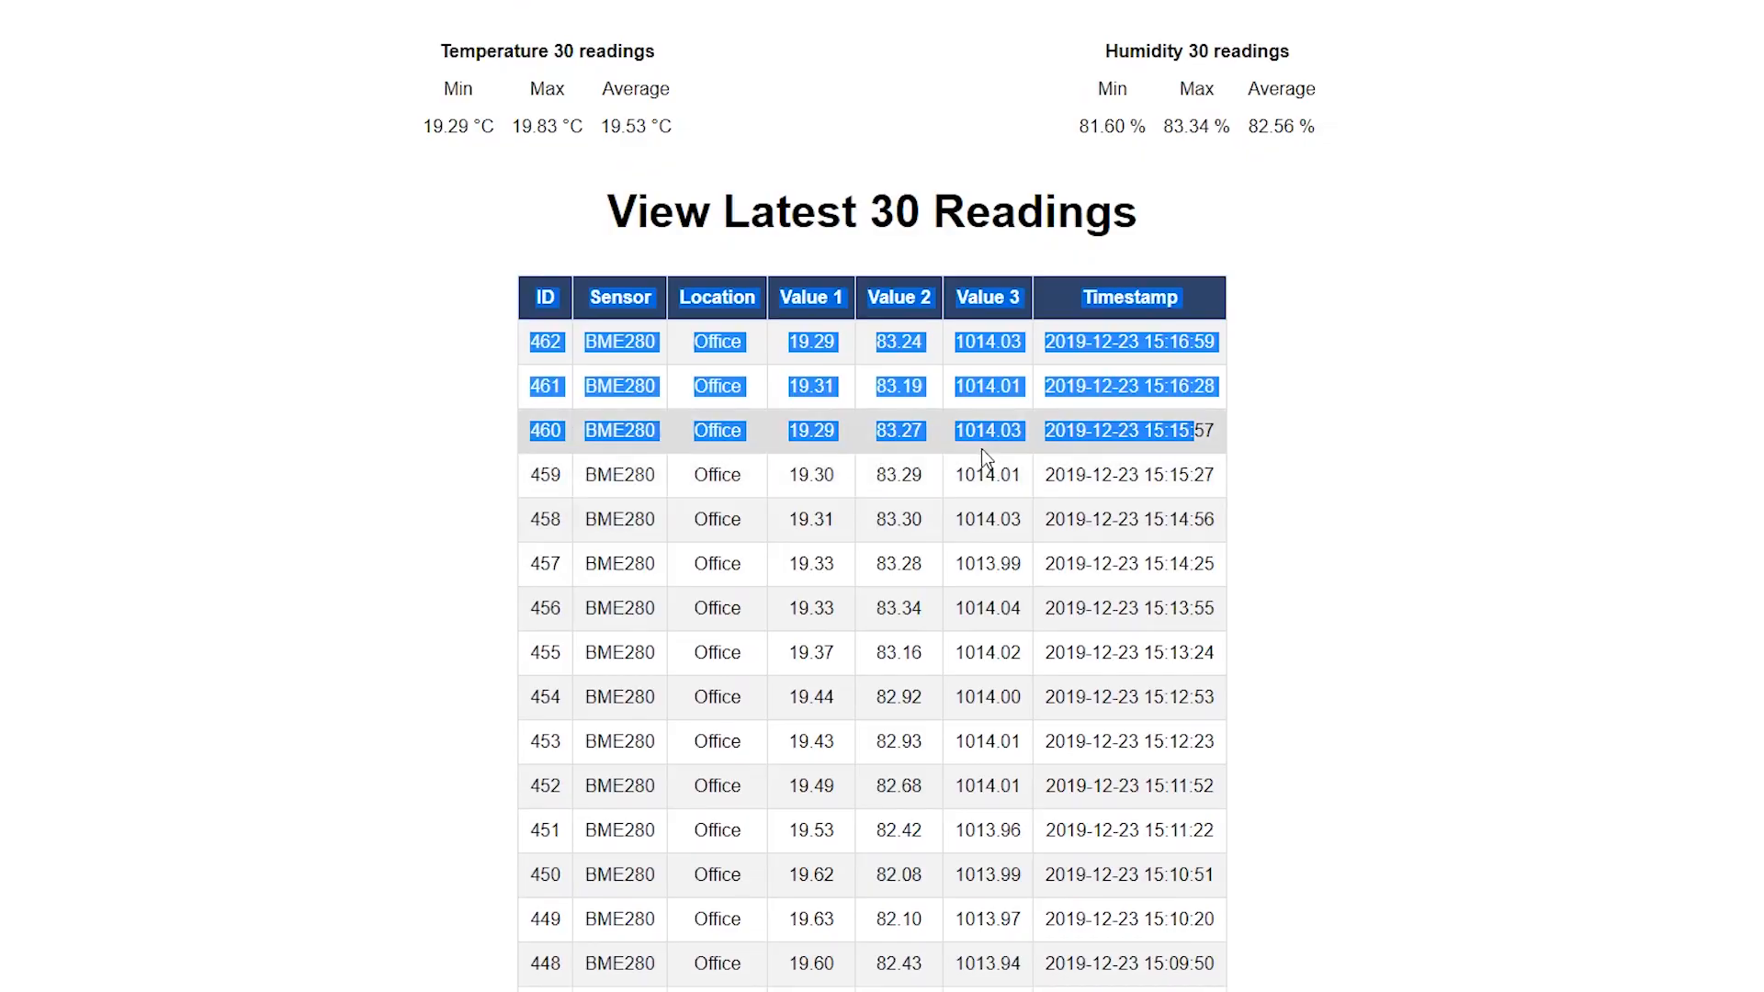
pyautogui.scroll(-3)
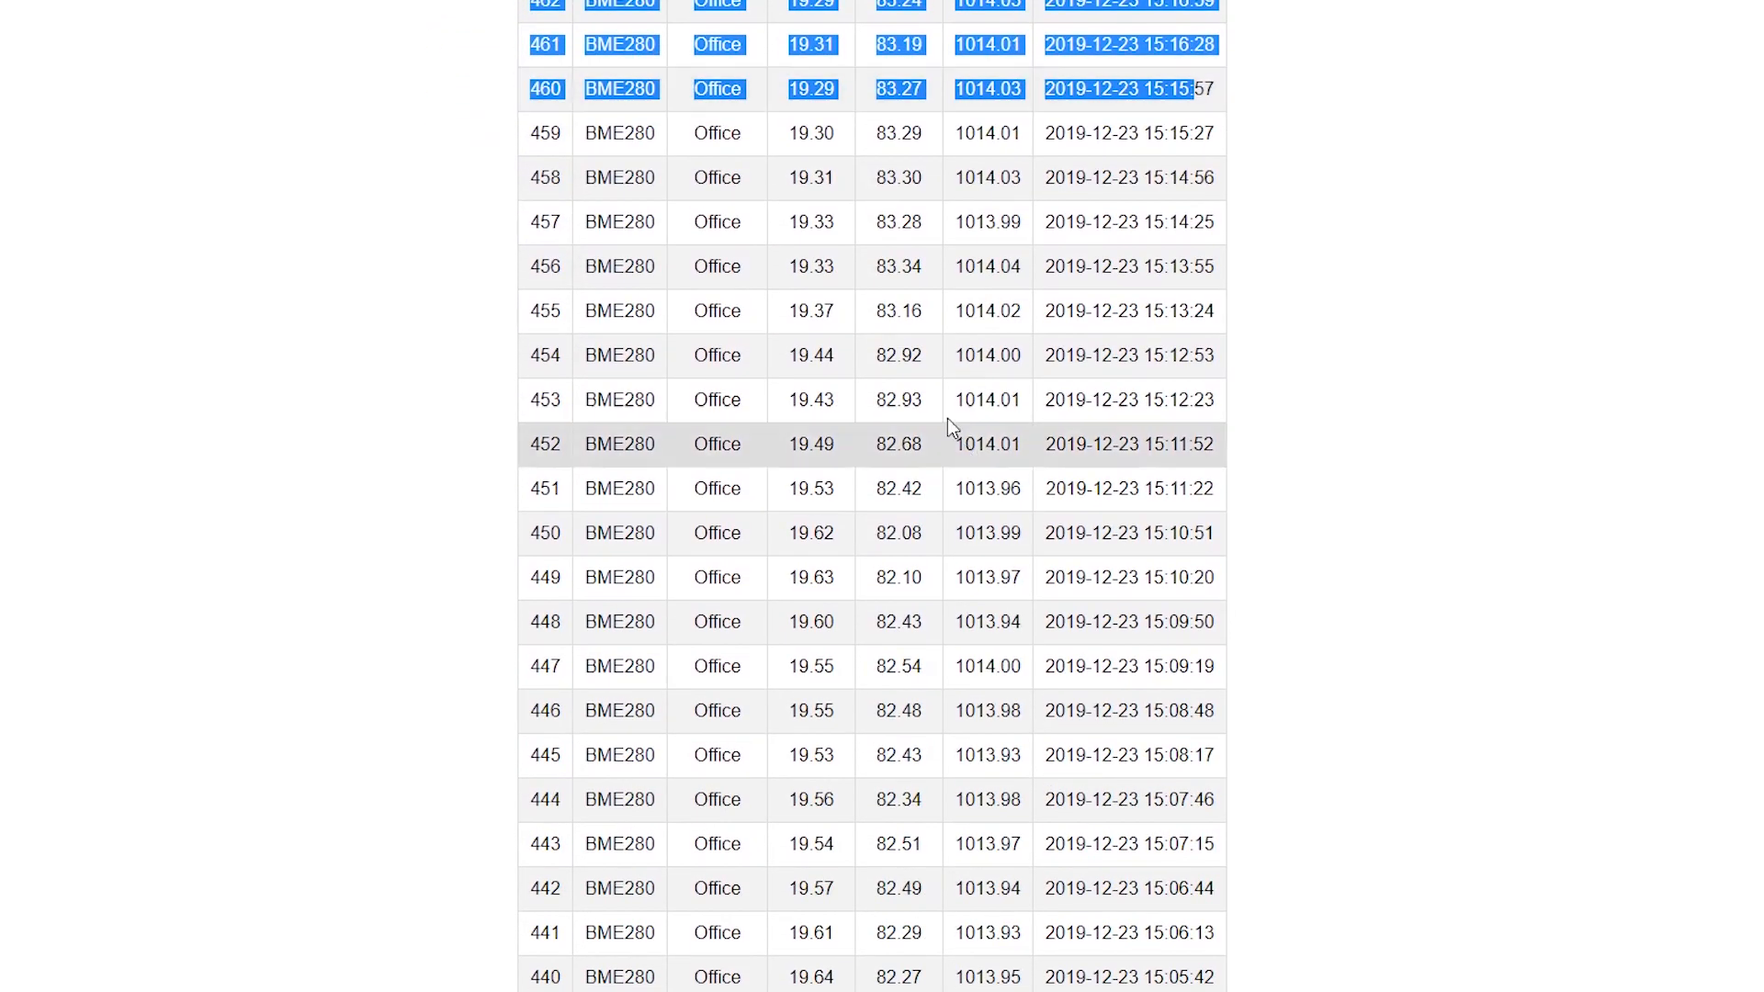
pyautogui.scroll(-3)
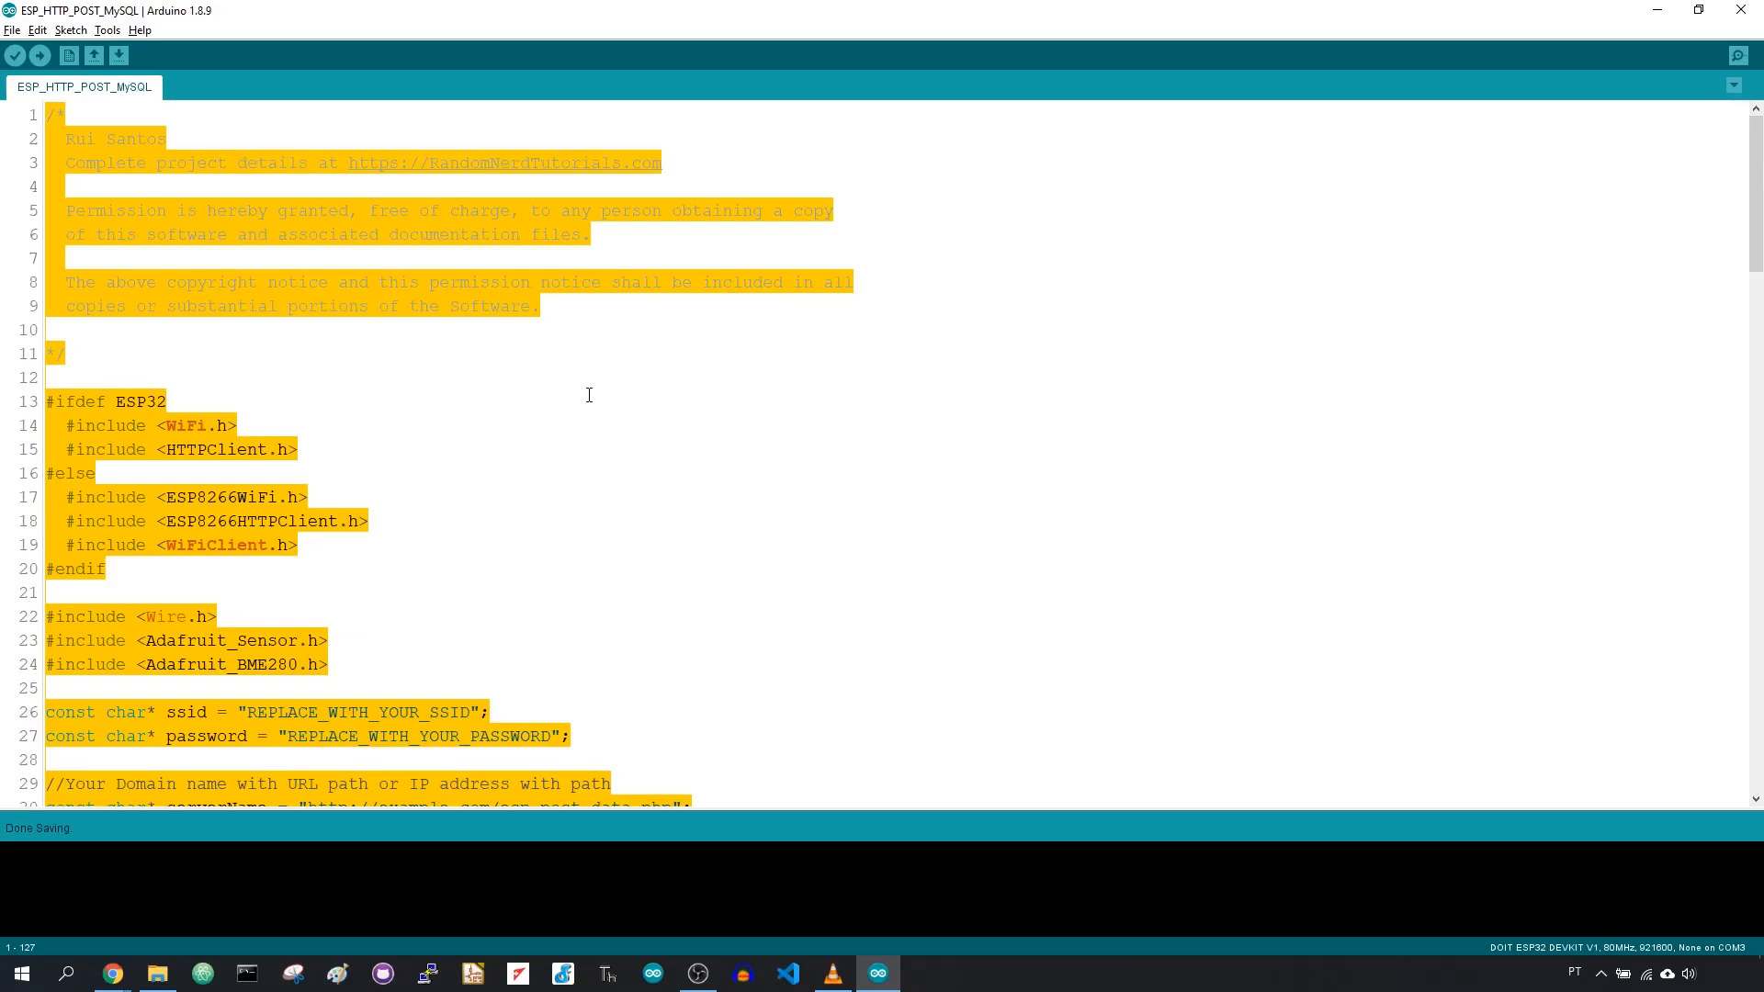
pyautogui.moveTo(563, 403)
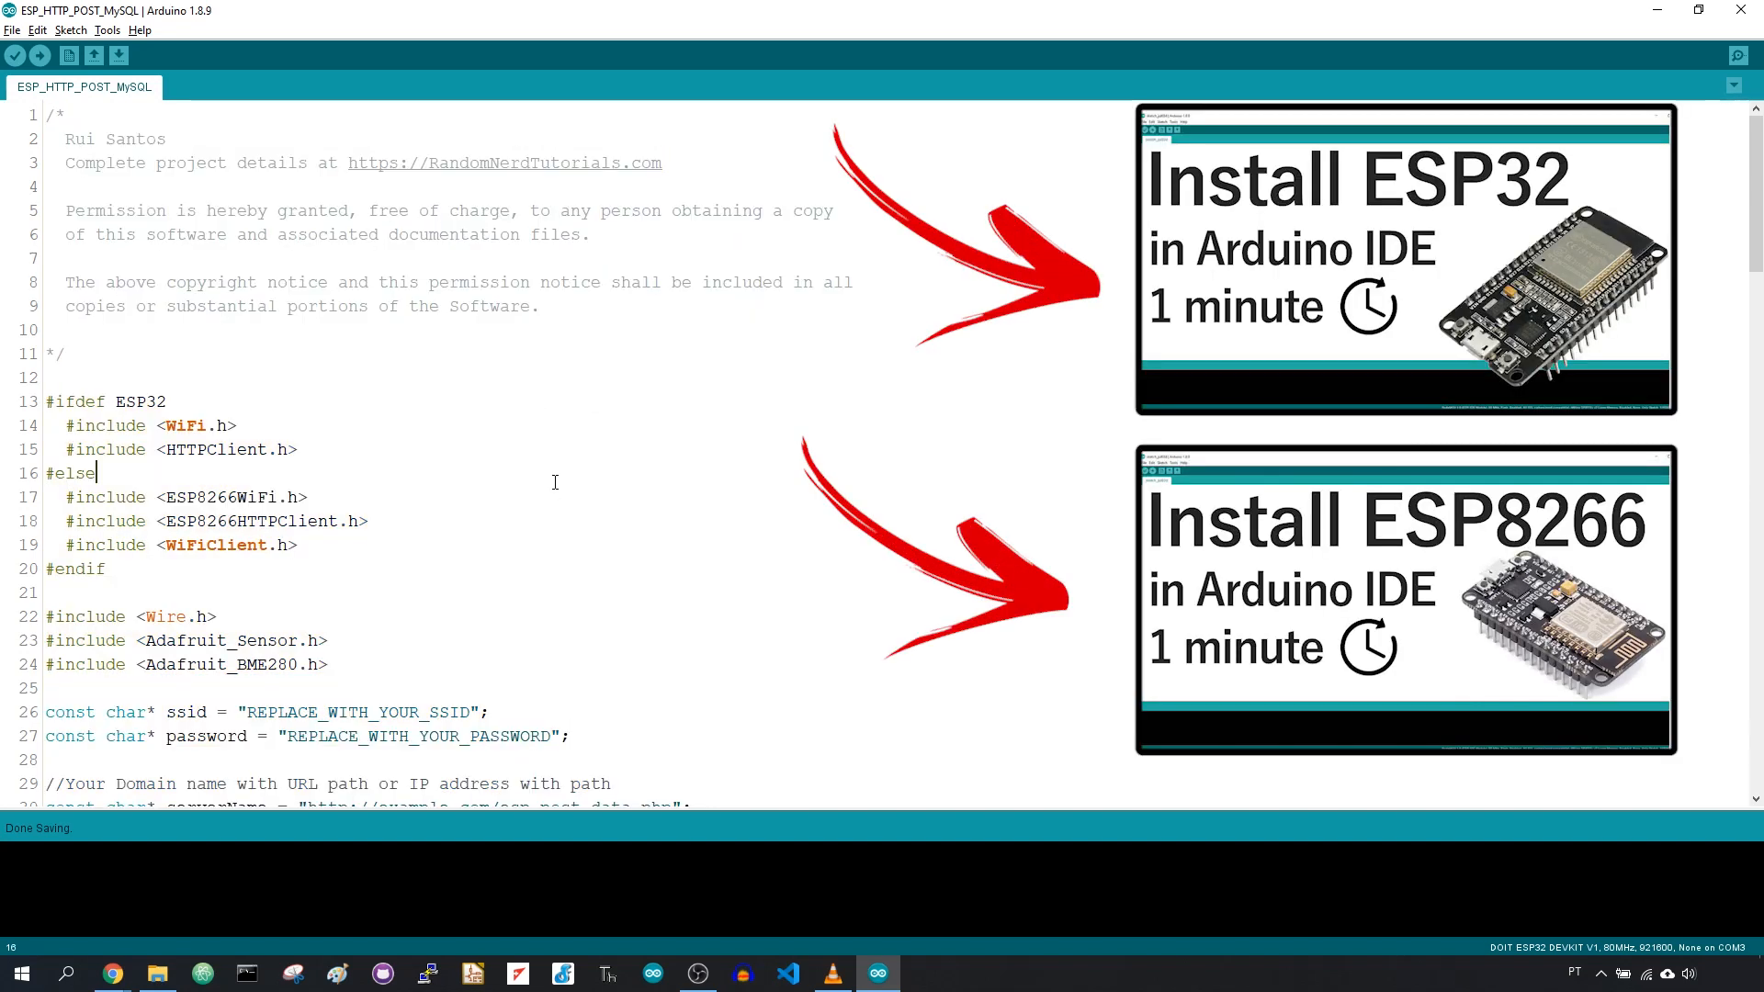
pyautogui.scroll(-3)
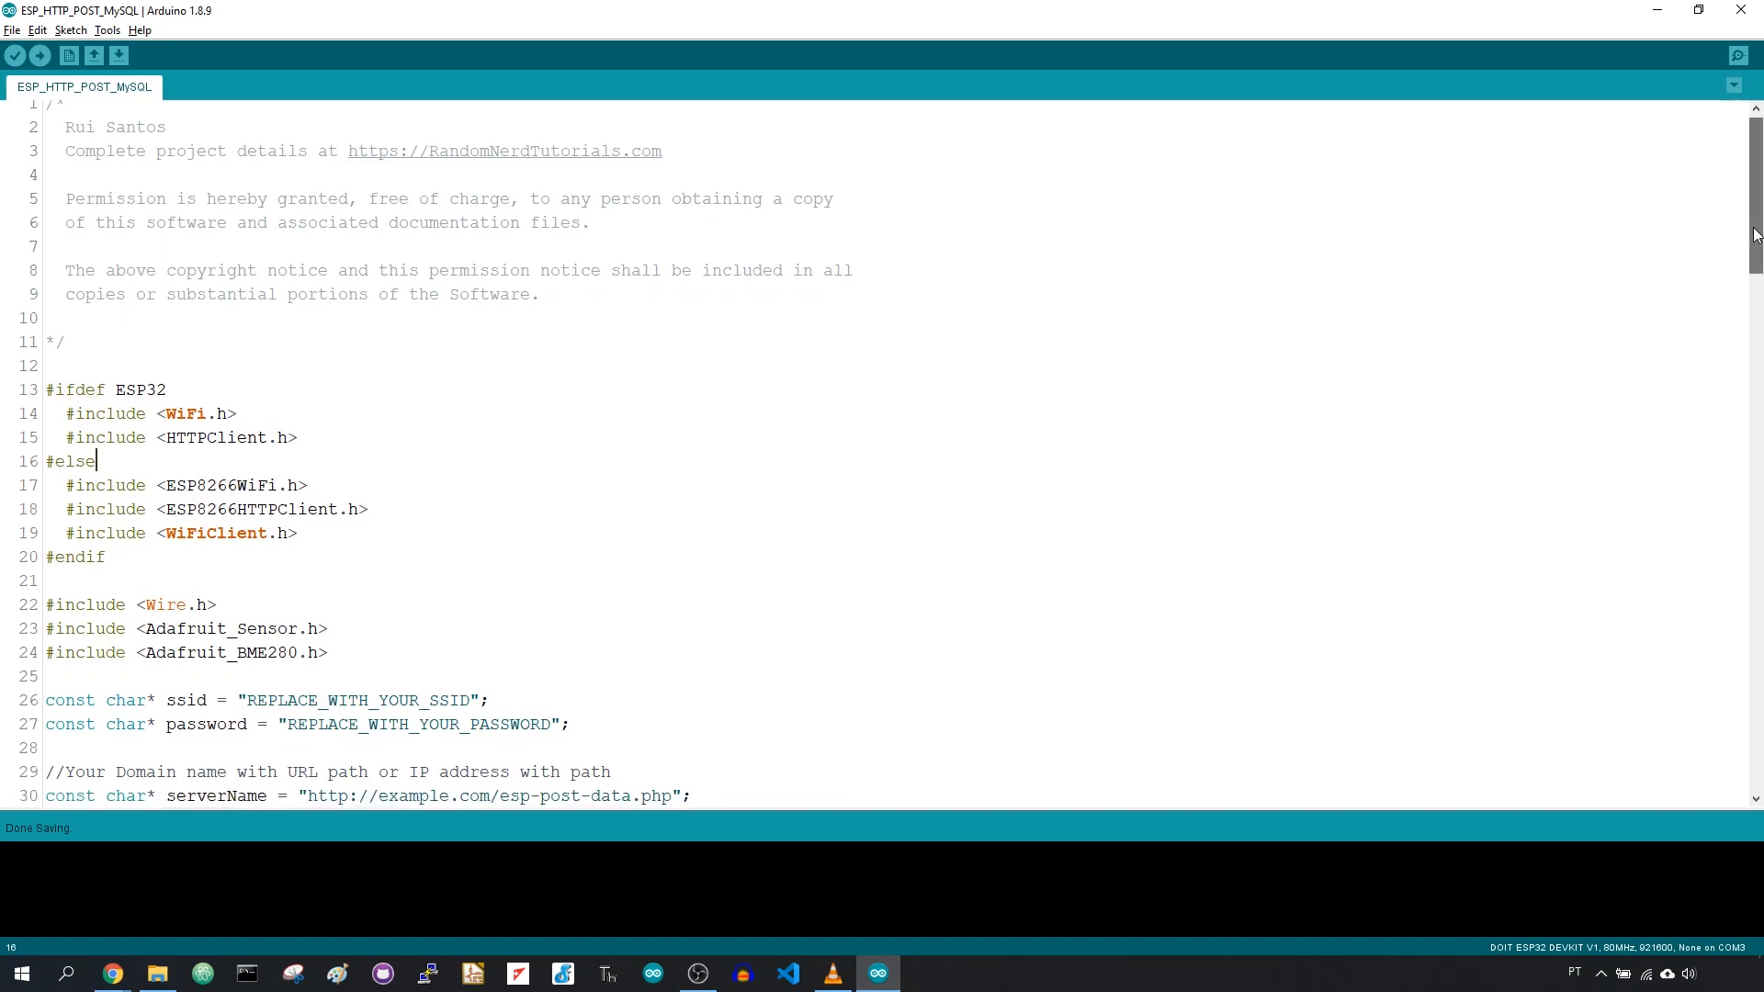
pyautogui.scroll(-3)
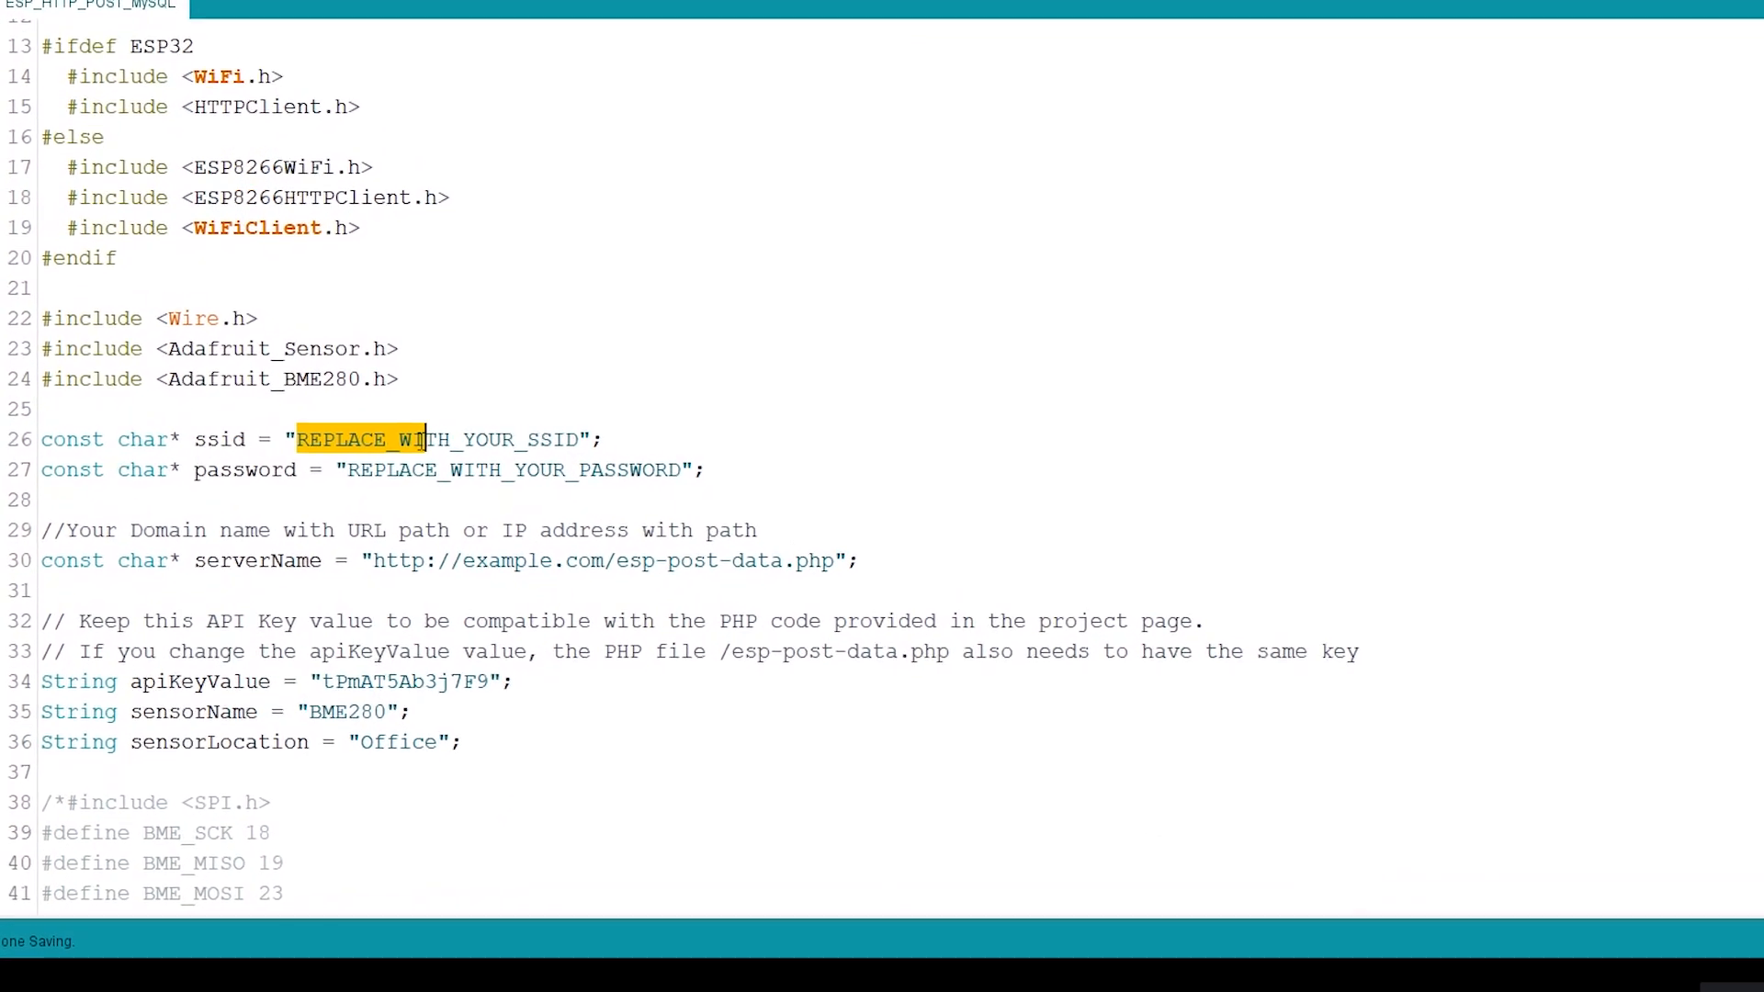
# - Clear the ssid and password placeholders, edit serverName, and bring up the weather station dashboard
pyautogui.press('Delete')
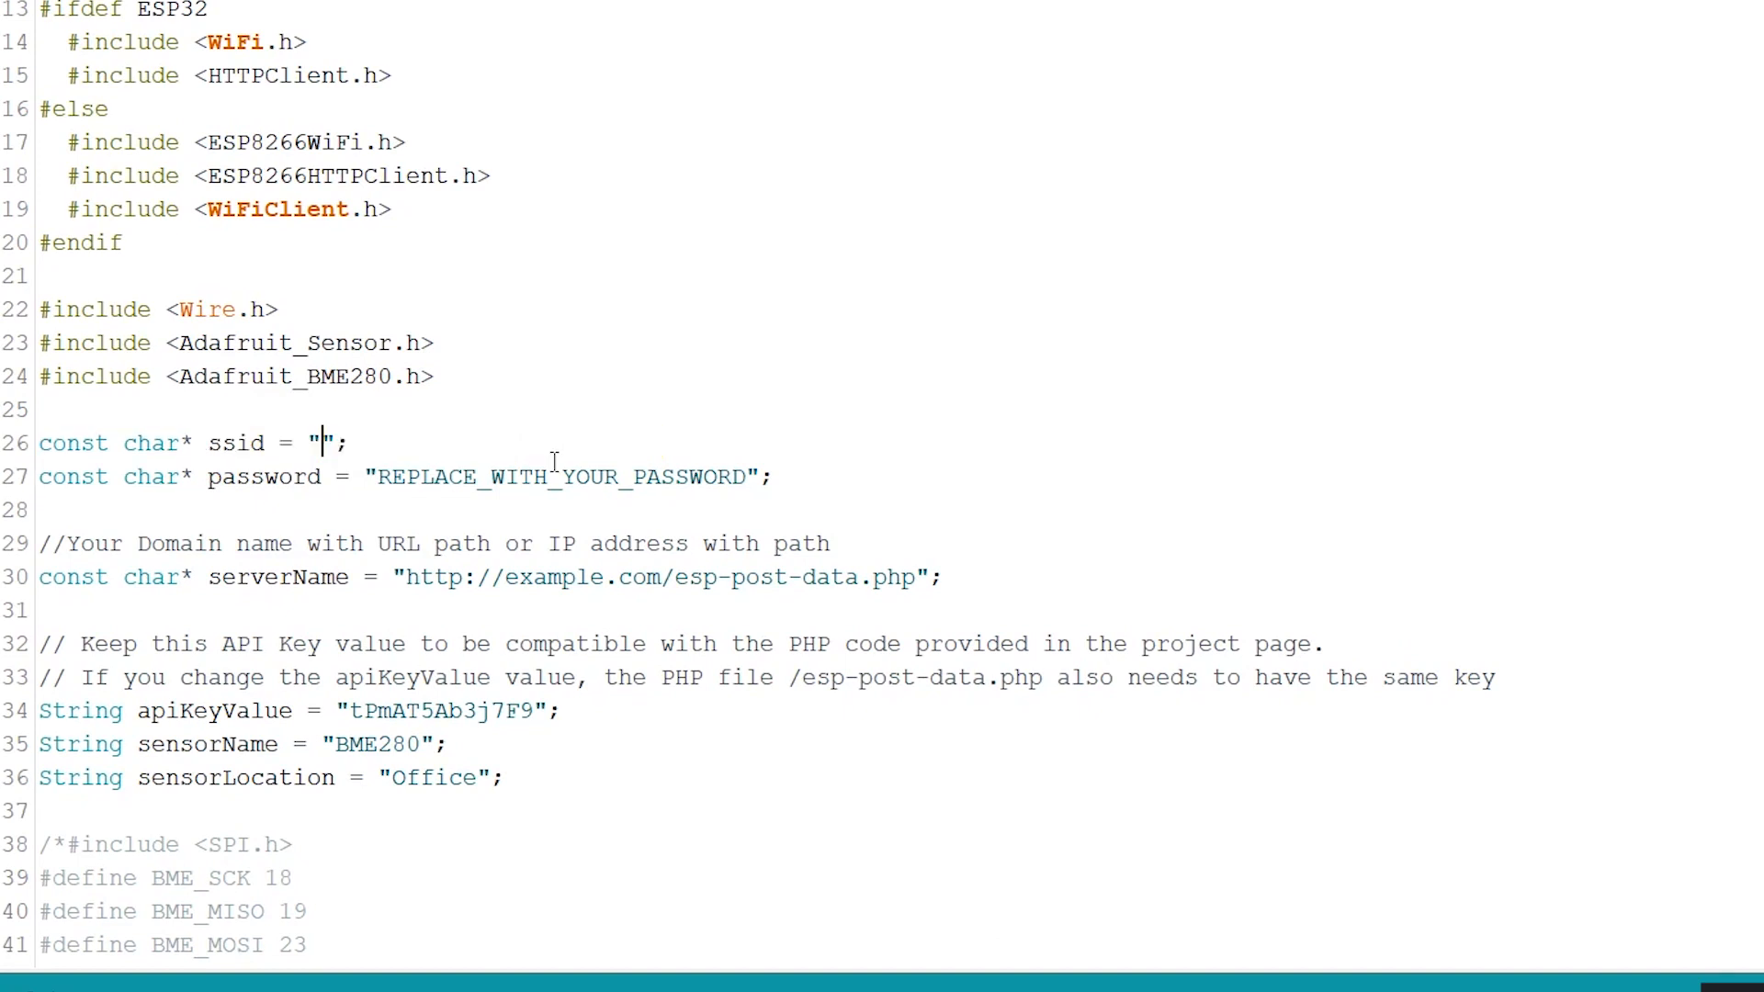
pyautogui.doubleClick(552, 577)
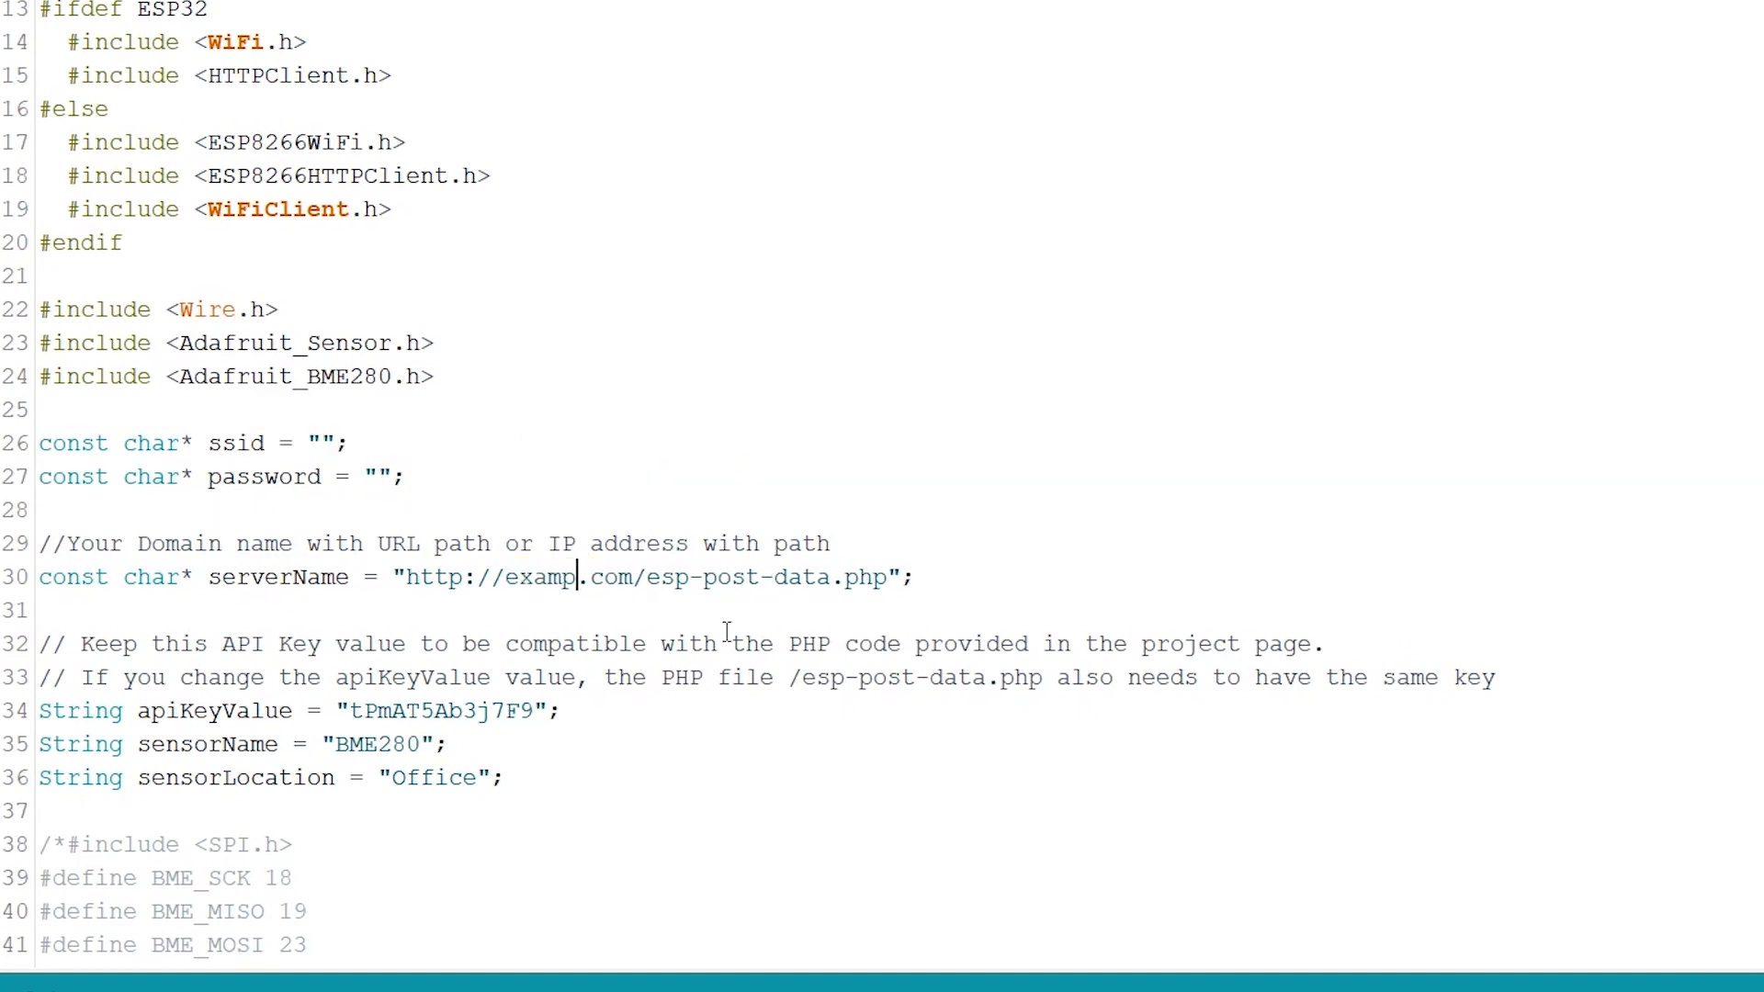
pyautogui.write('le')
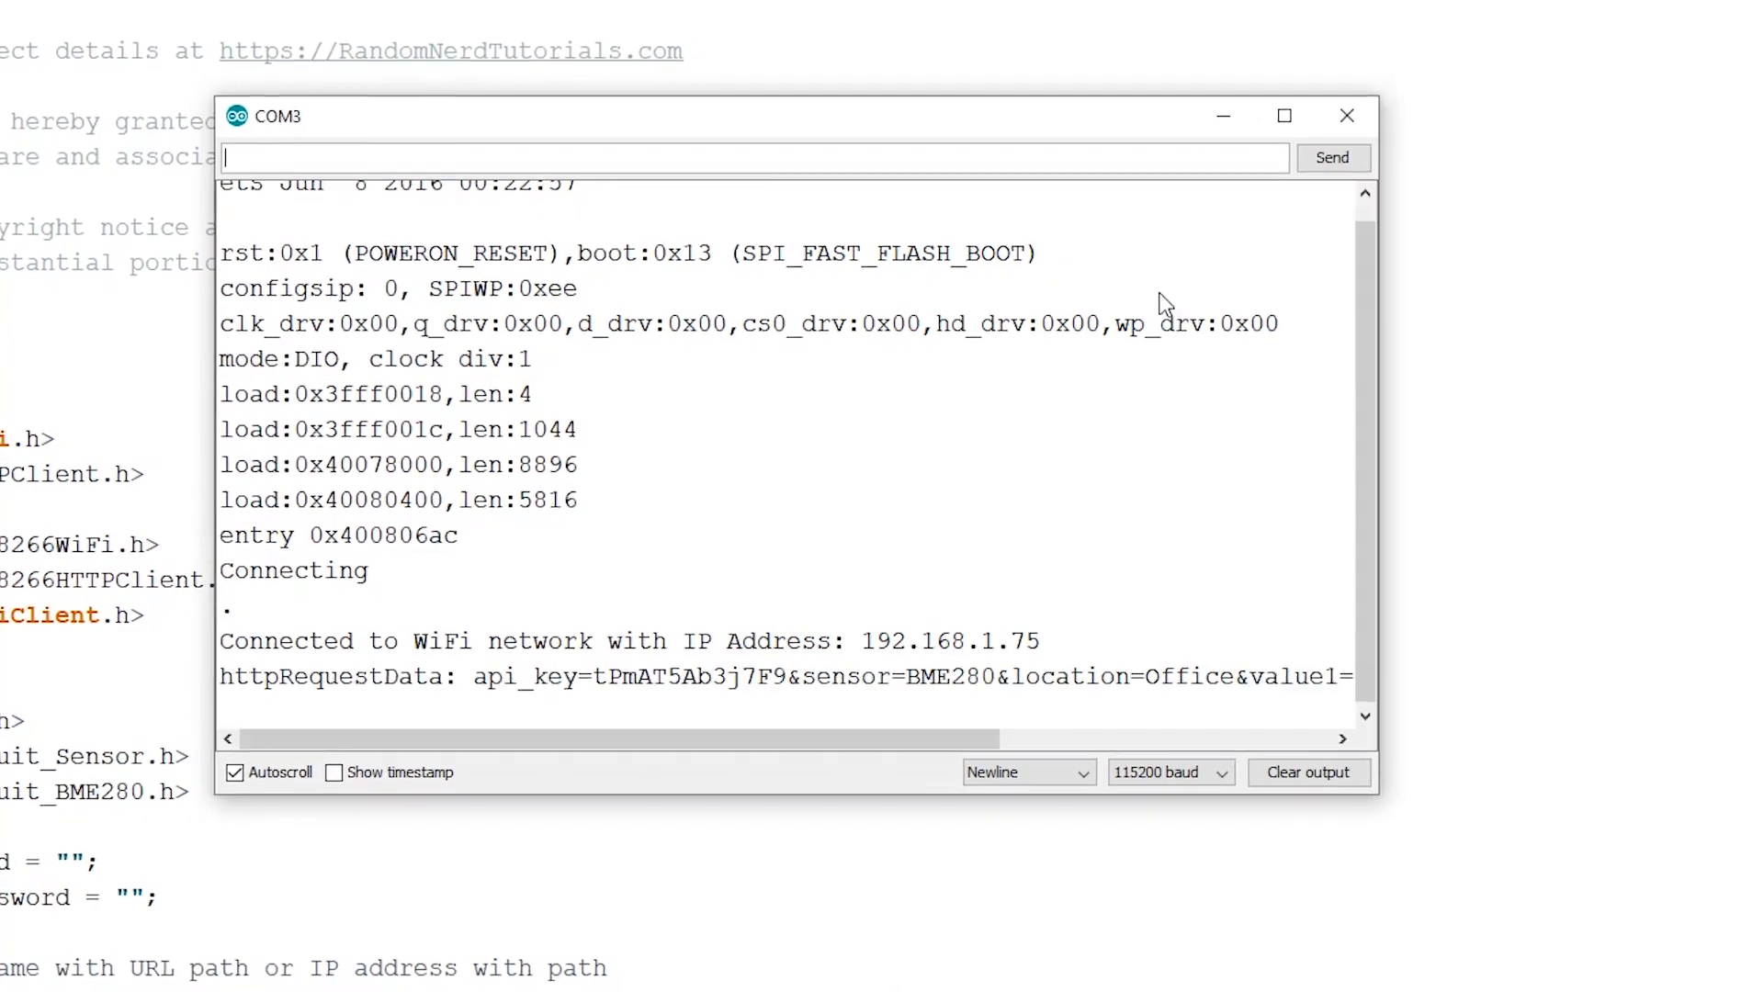
pyautogui.click(111, 974)
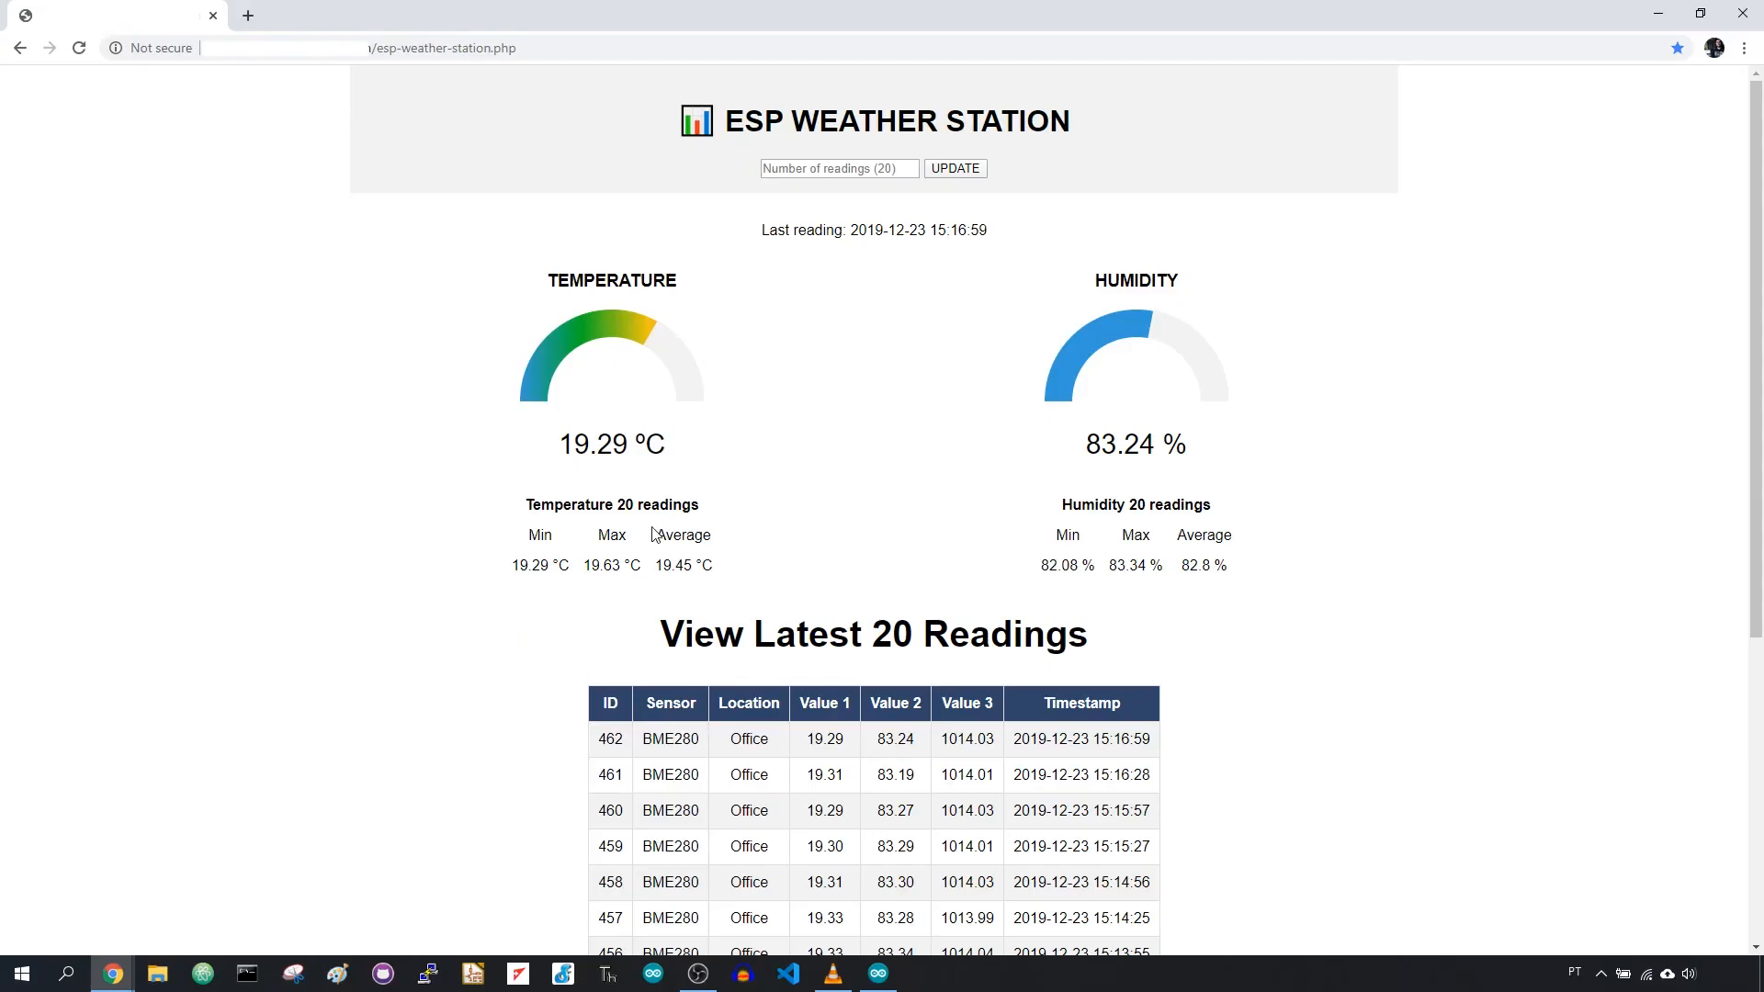
pyautogui.moveTo(603, 490)
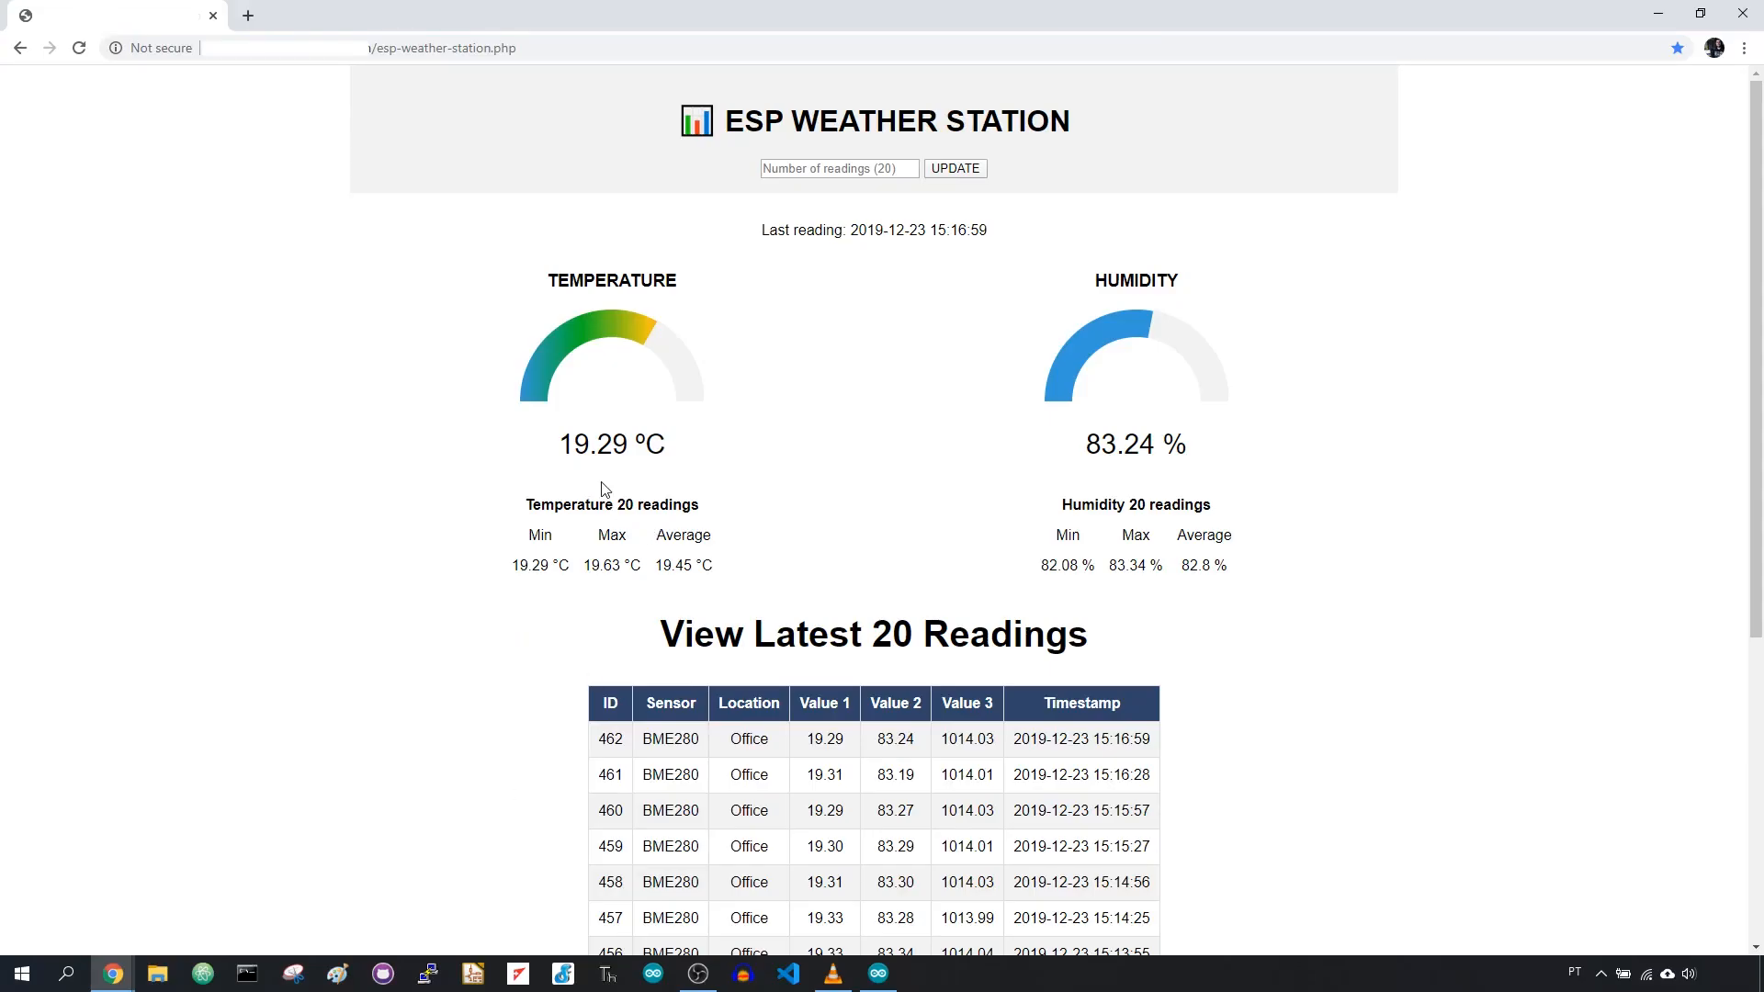
pyautogui.click(377, 47)
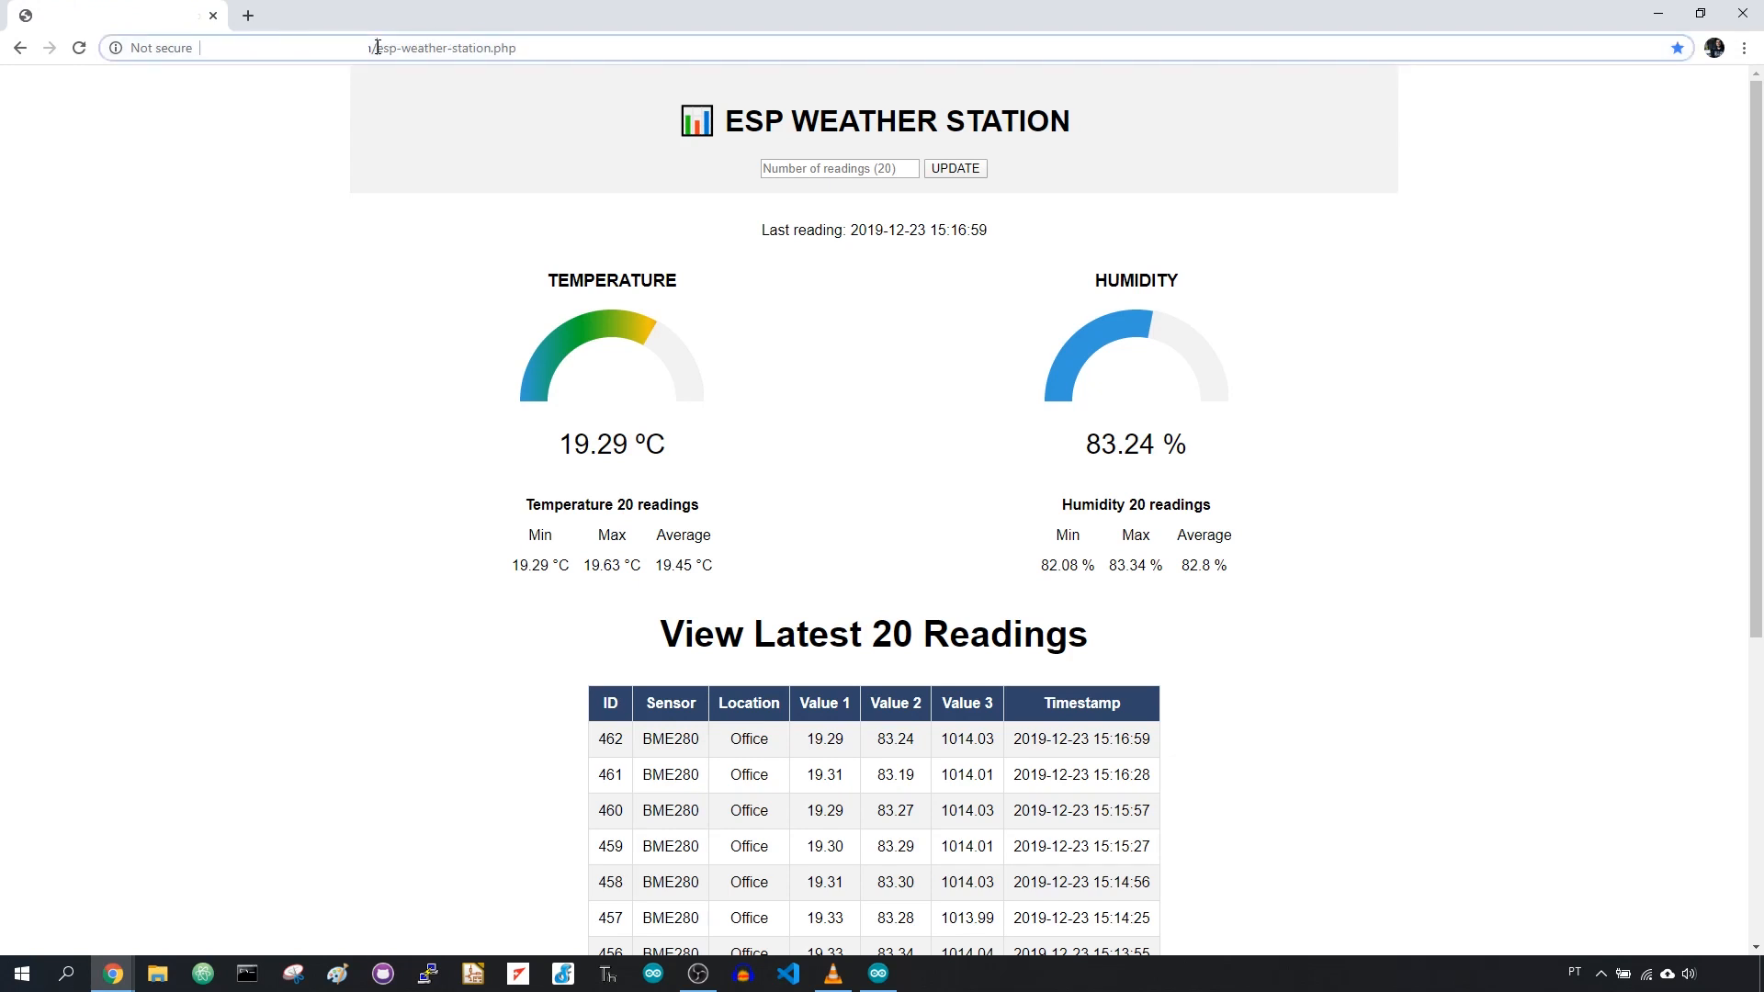
pyautogui.click(444, 47)
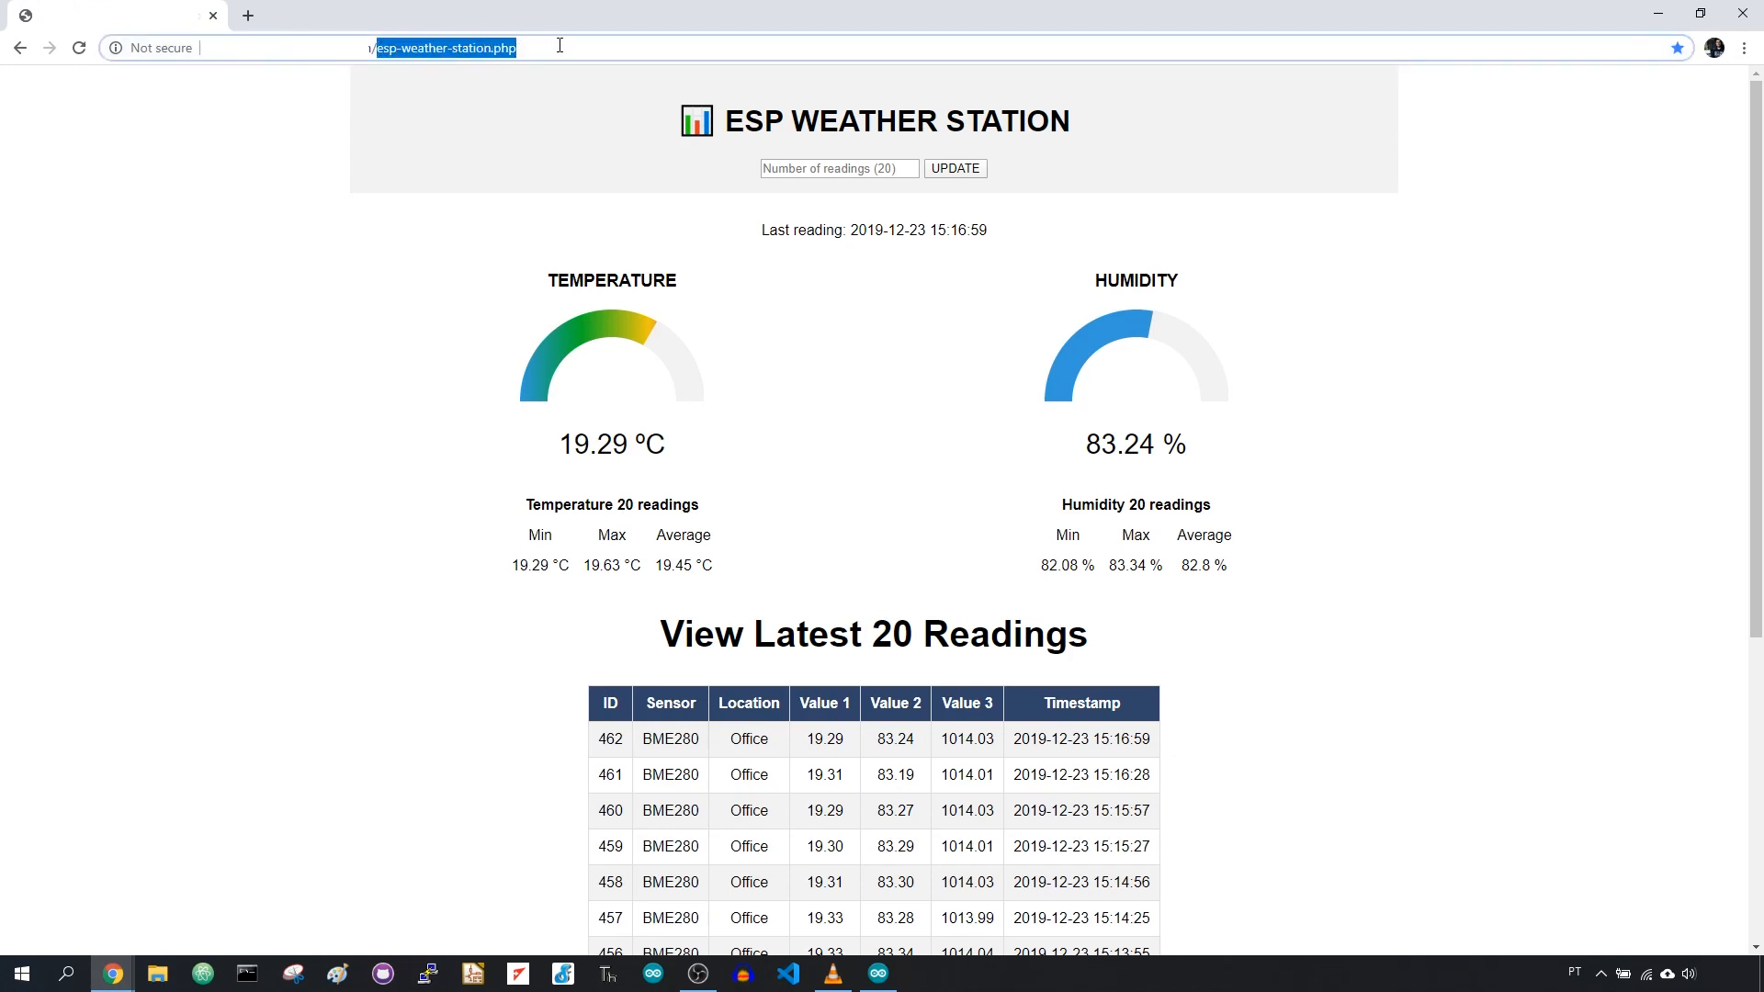
pyautogui.moveTo(723, 237)
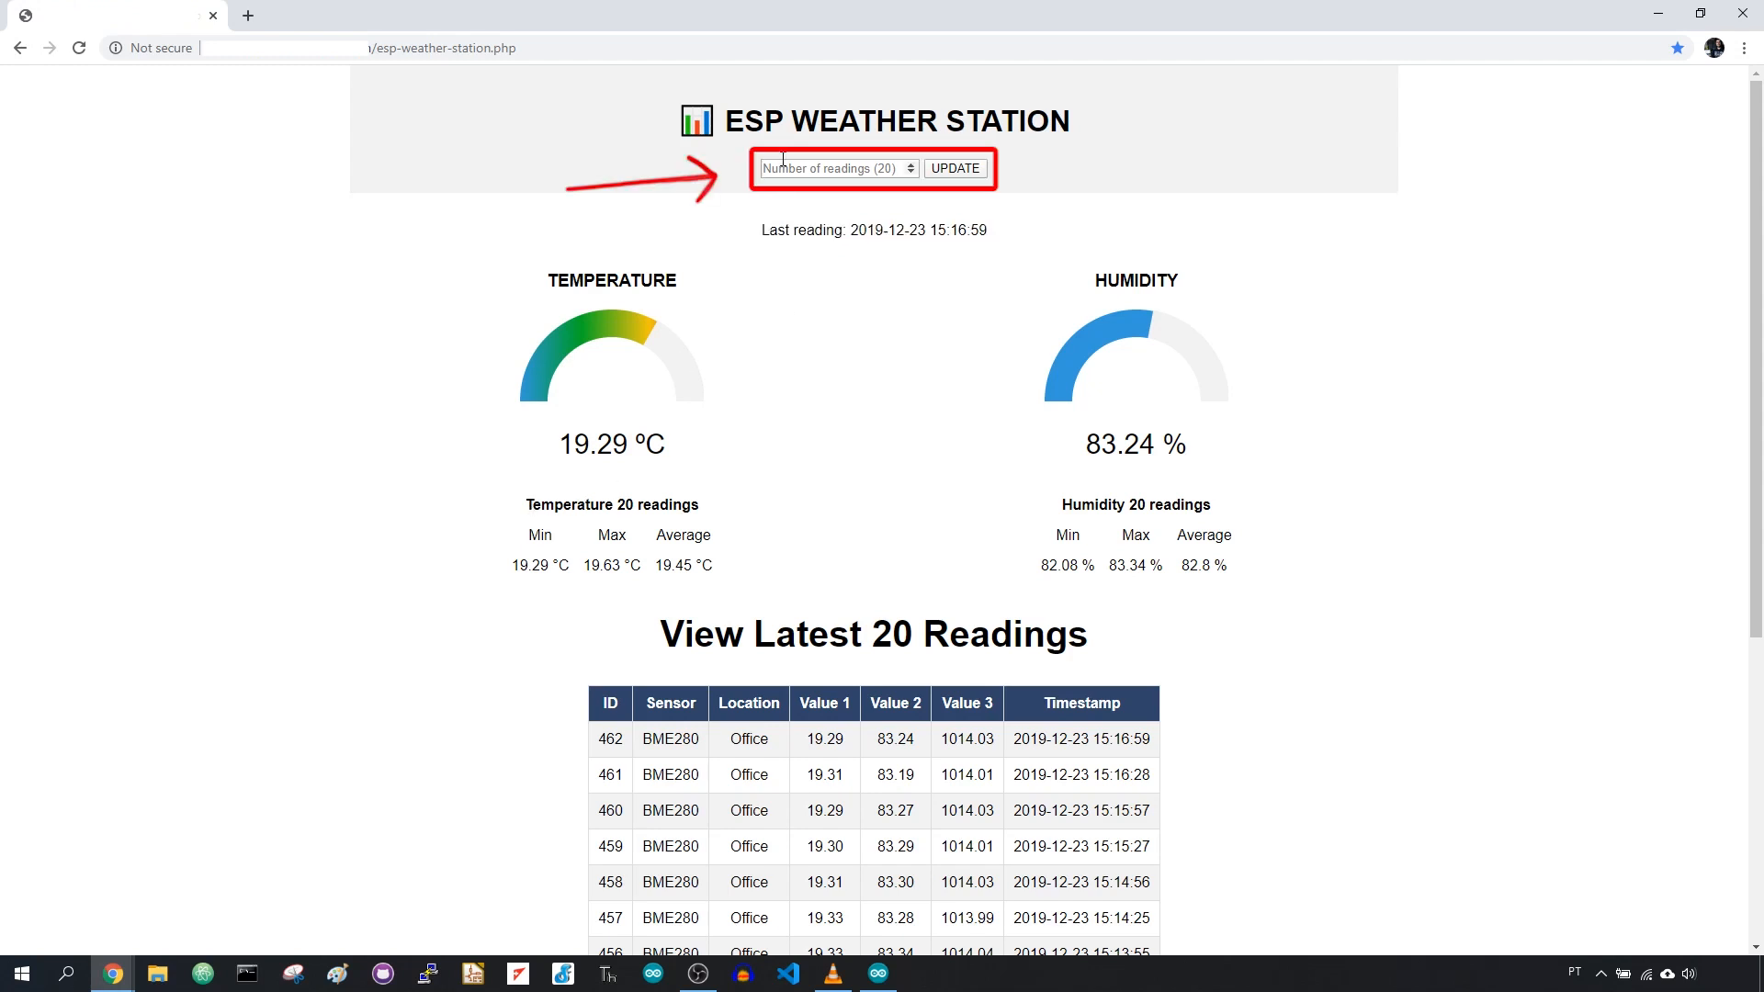
# - Set Number of readings to 30 and update so the statistics and table cover 30 readings
pyautogui.click(837, 167)
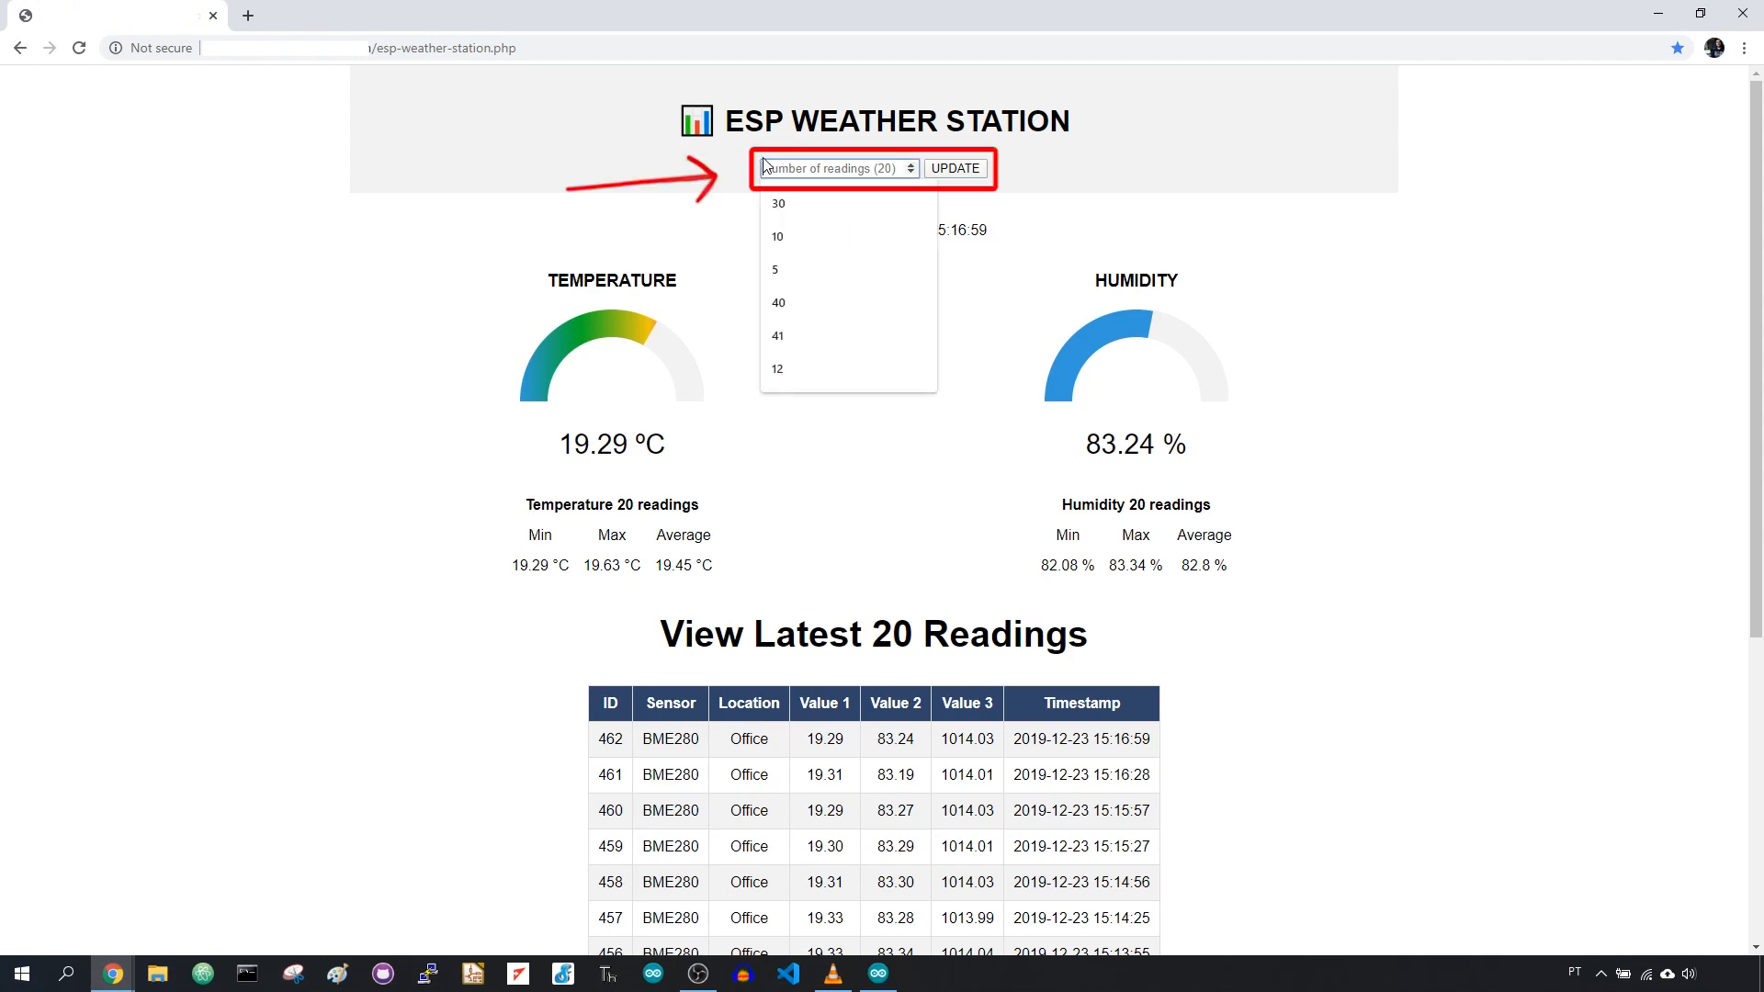
pyautogui.scroll(-3)
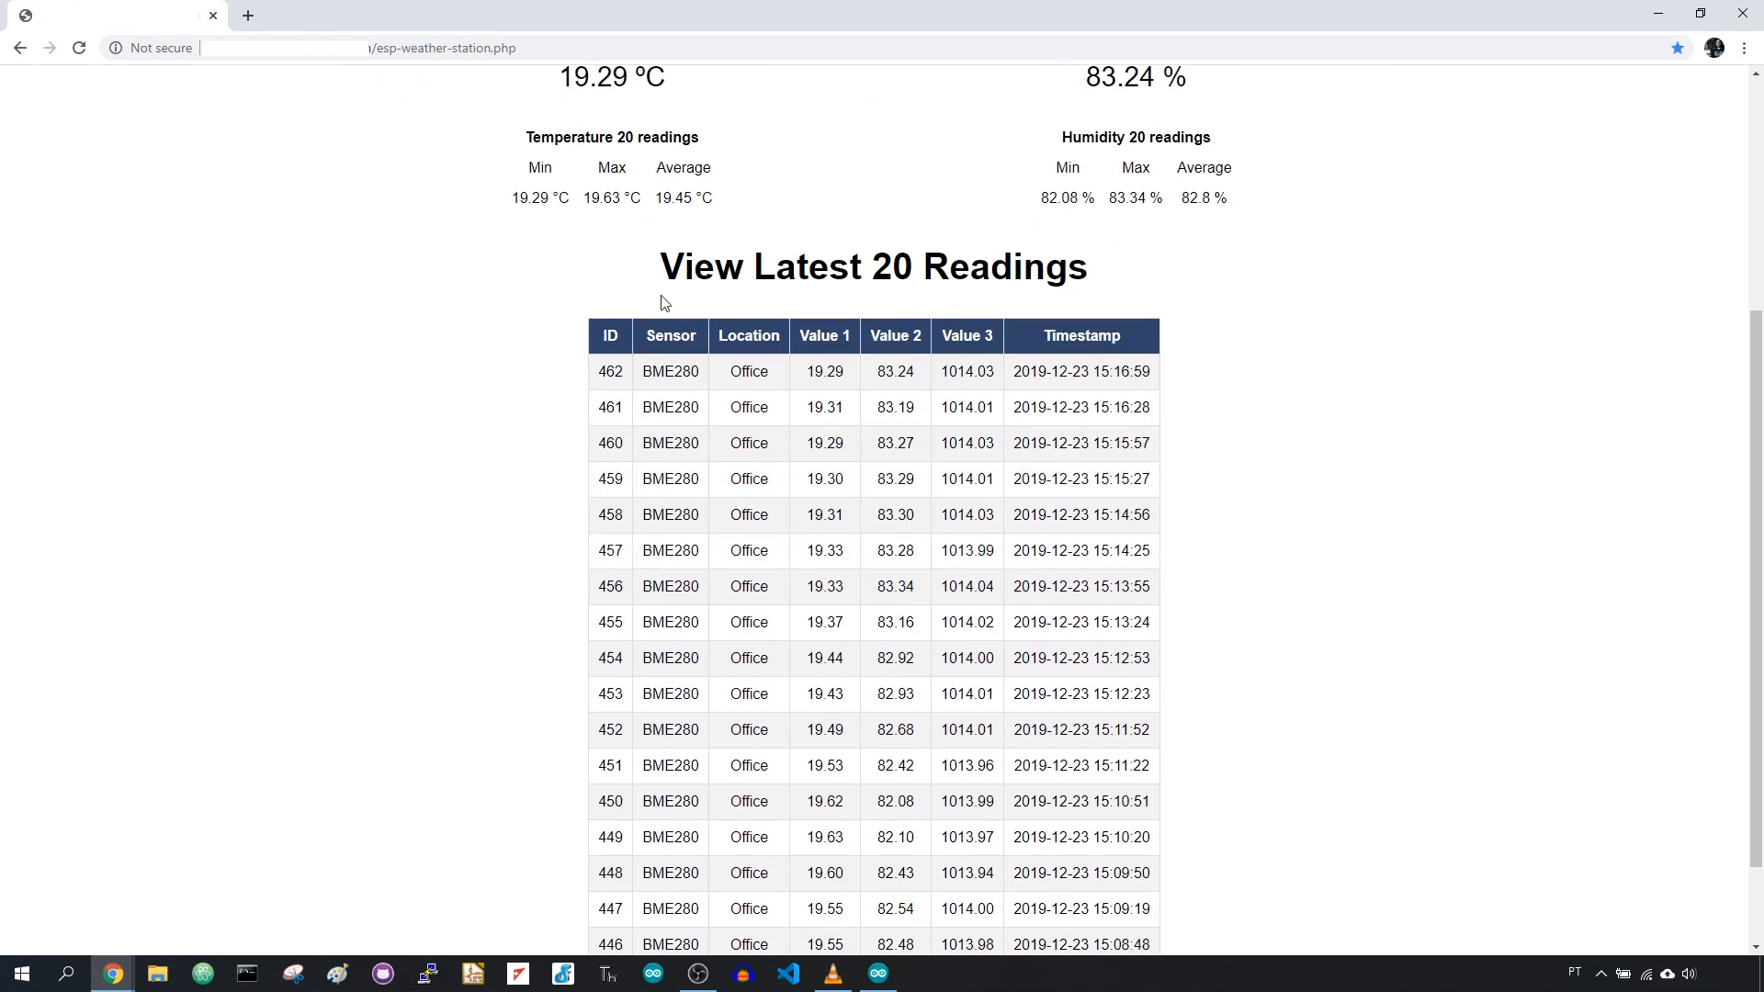
pyautogui.scroll(3)
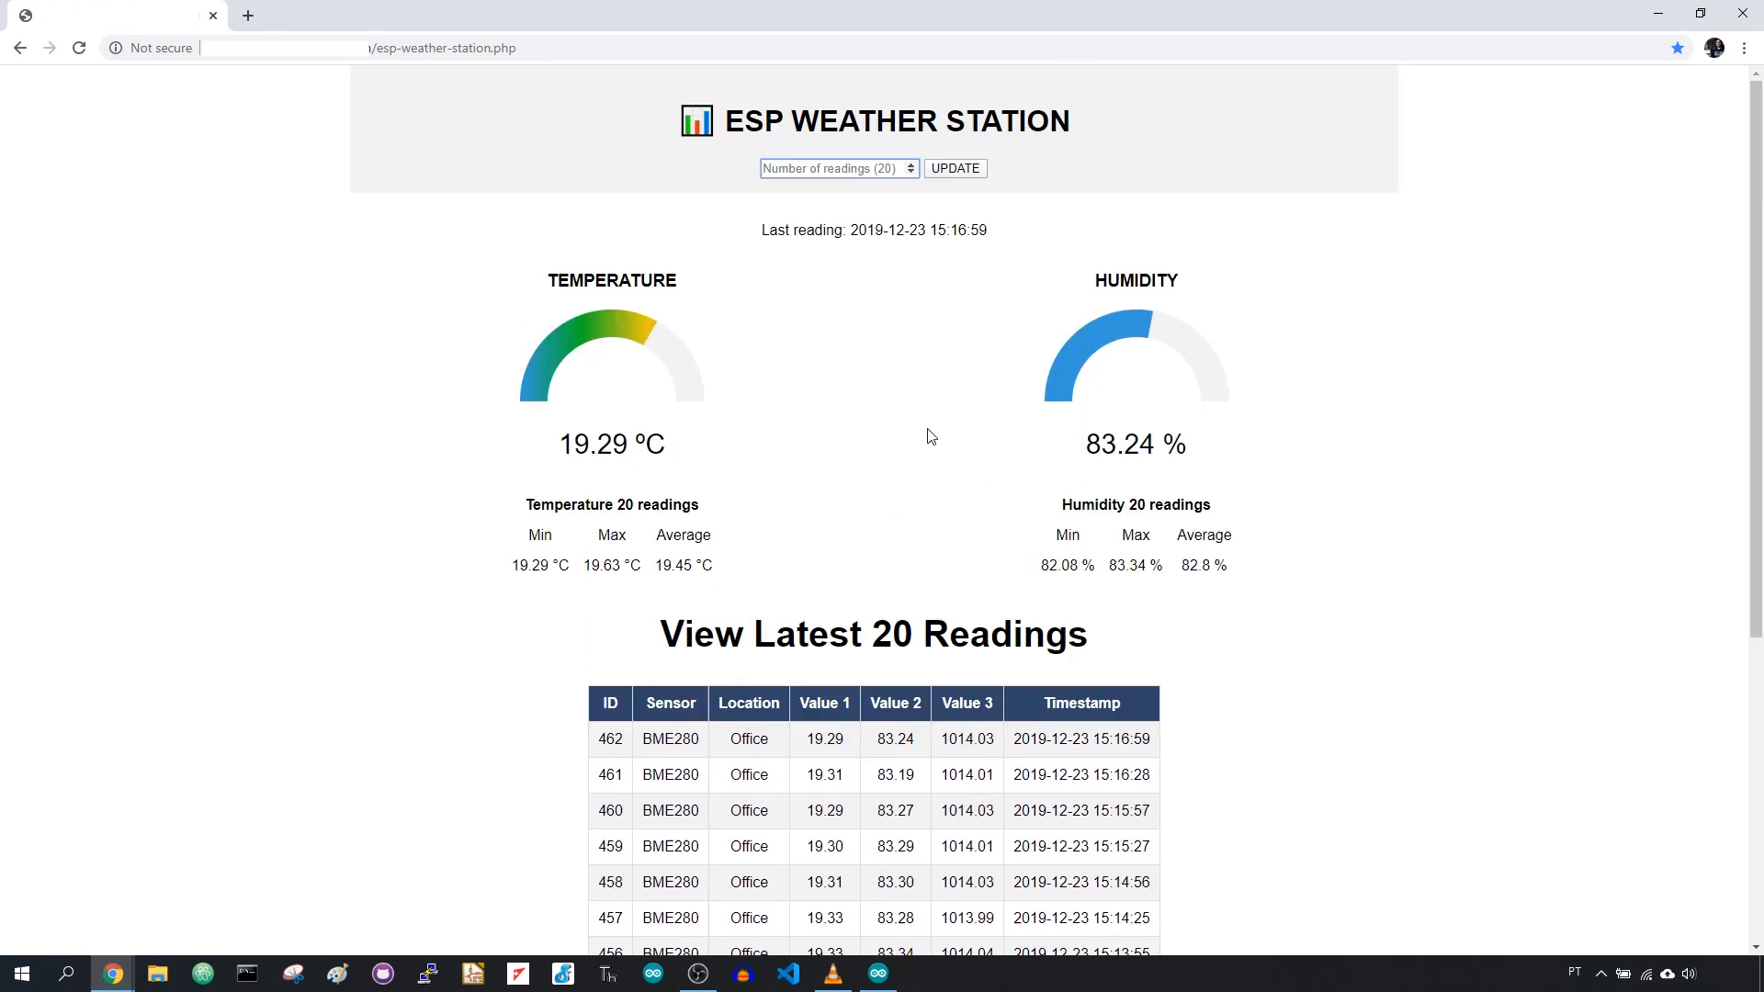
pyautogui.click(837, 168)
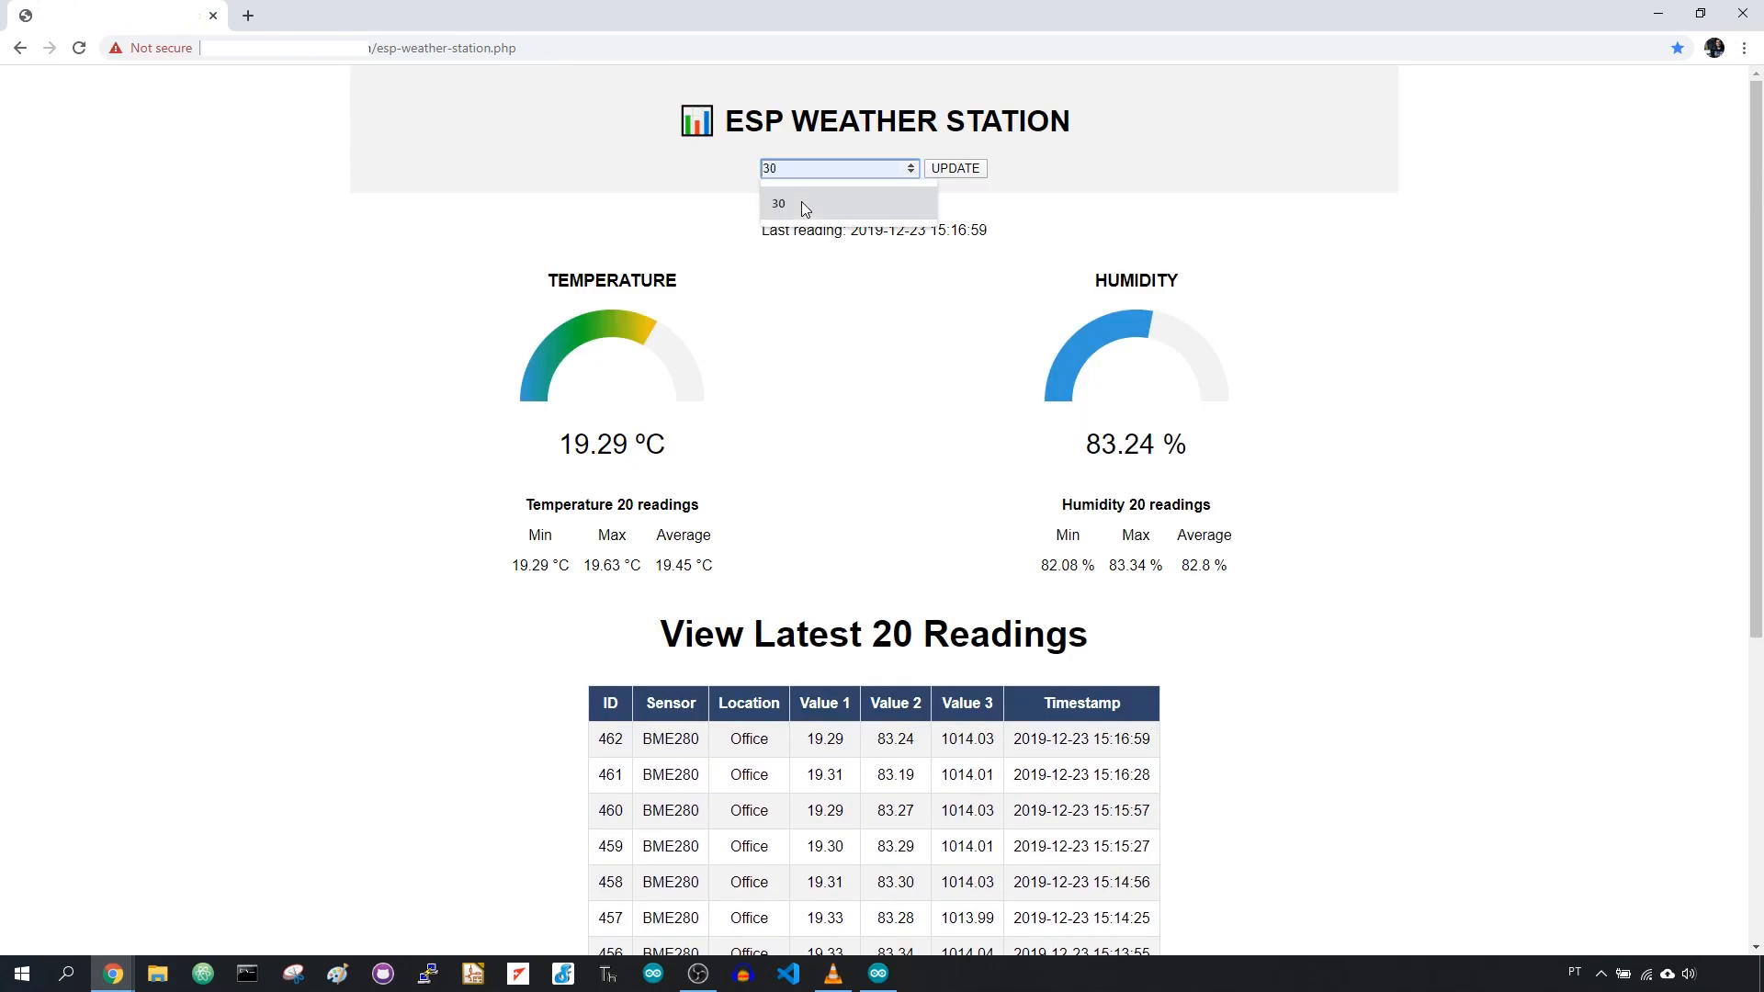
pyautogui.click(954, 170)
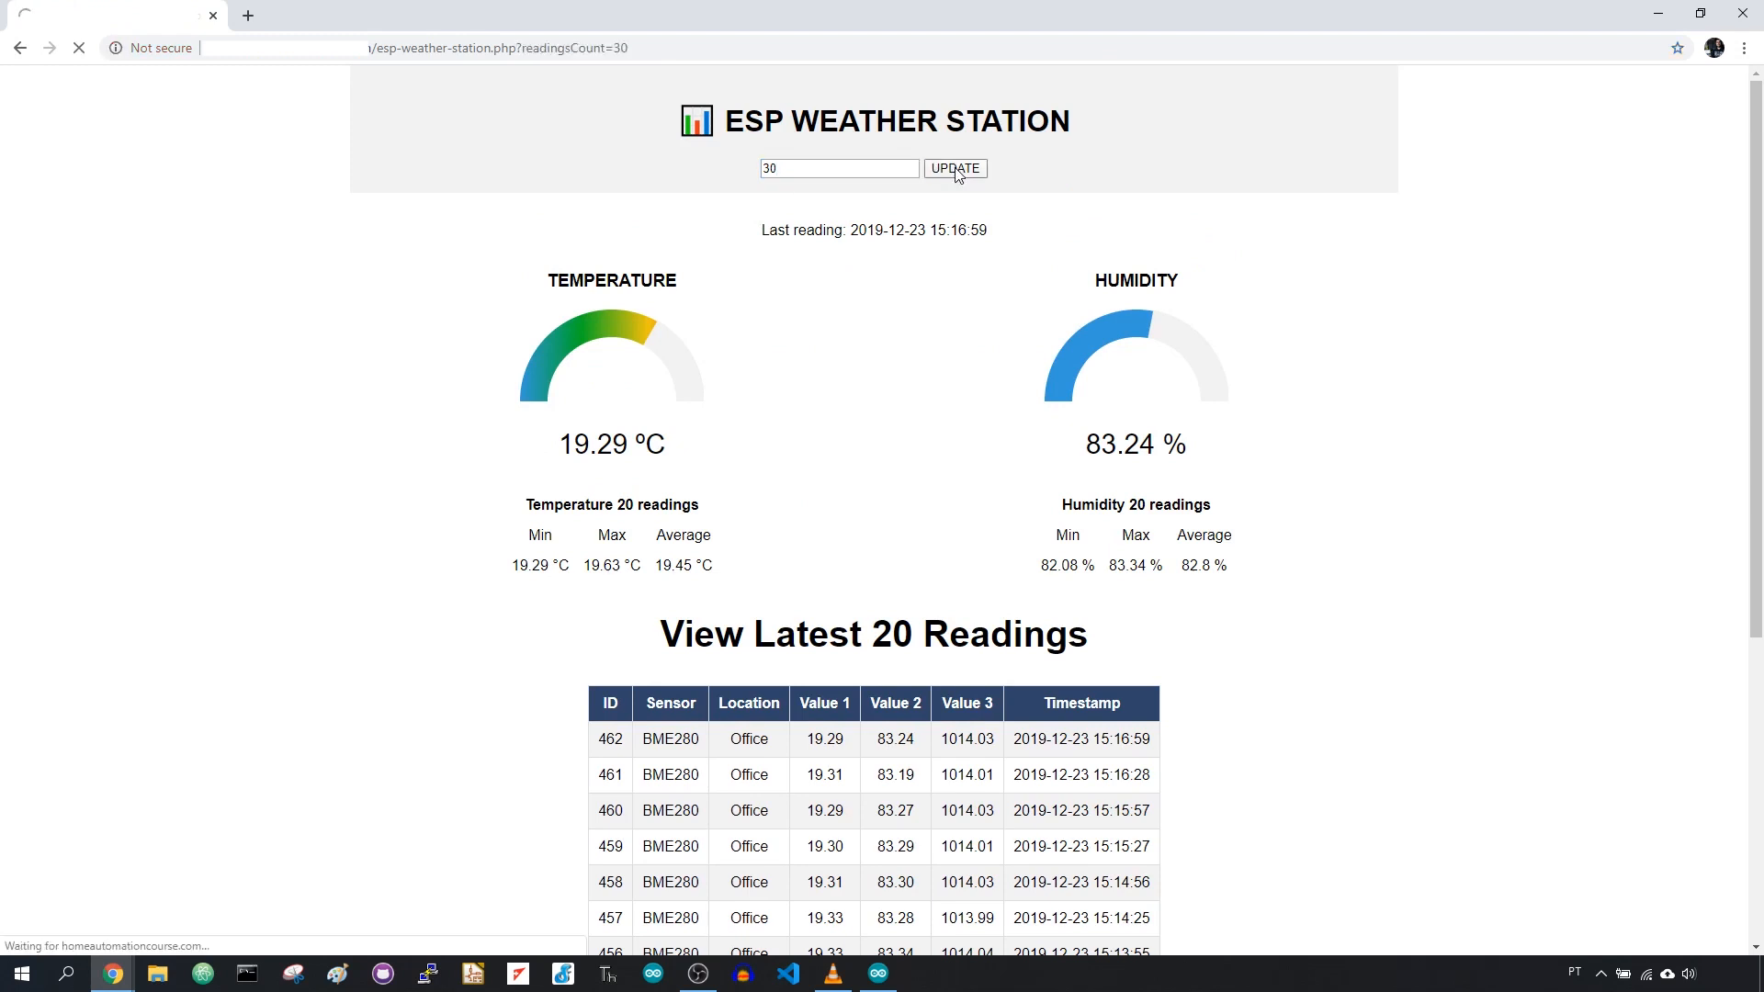
pyautogui.click(956, 169)
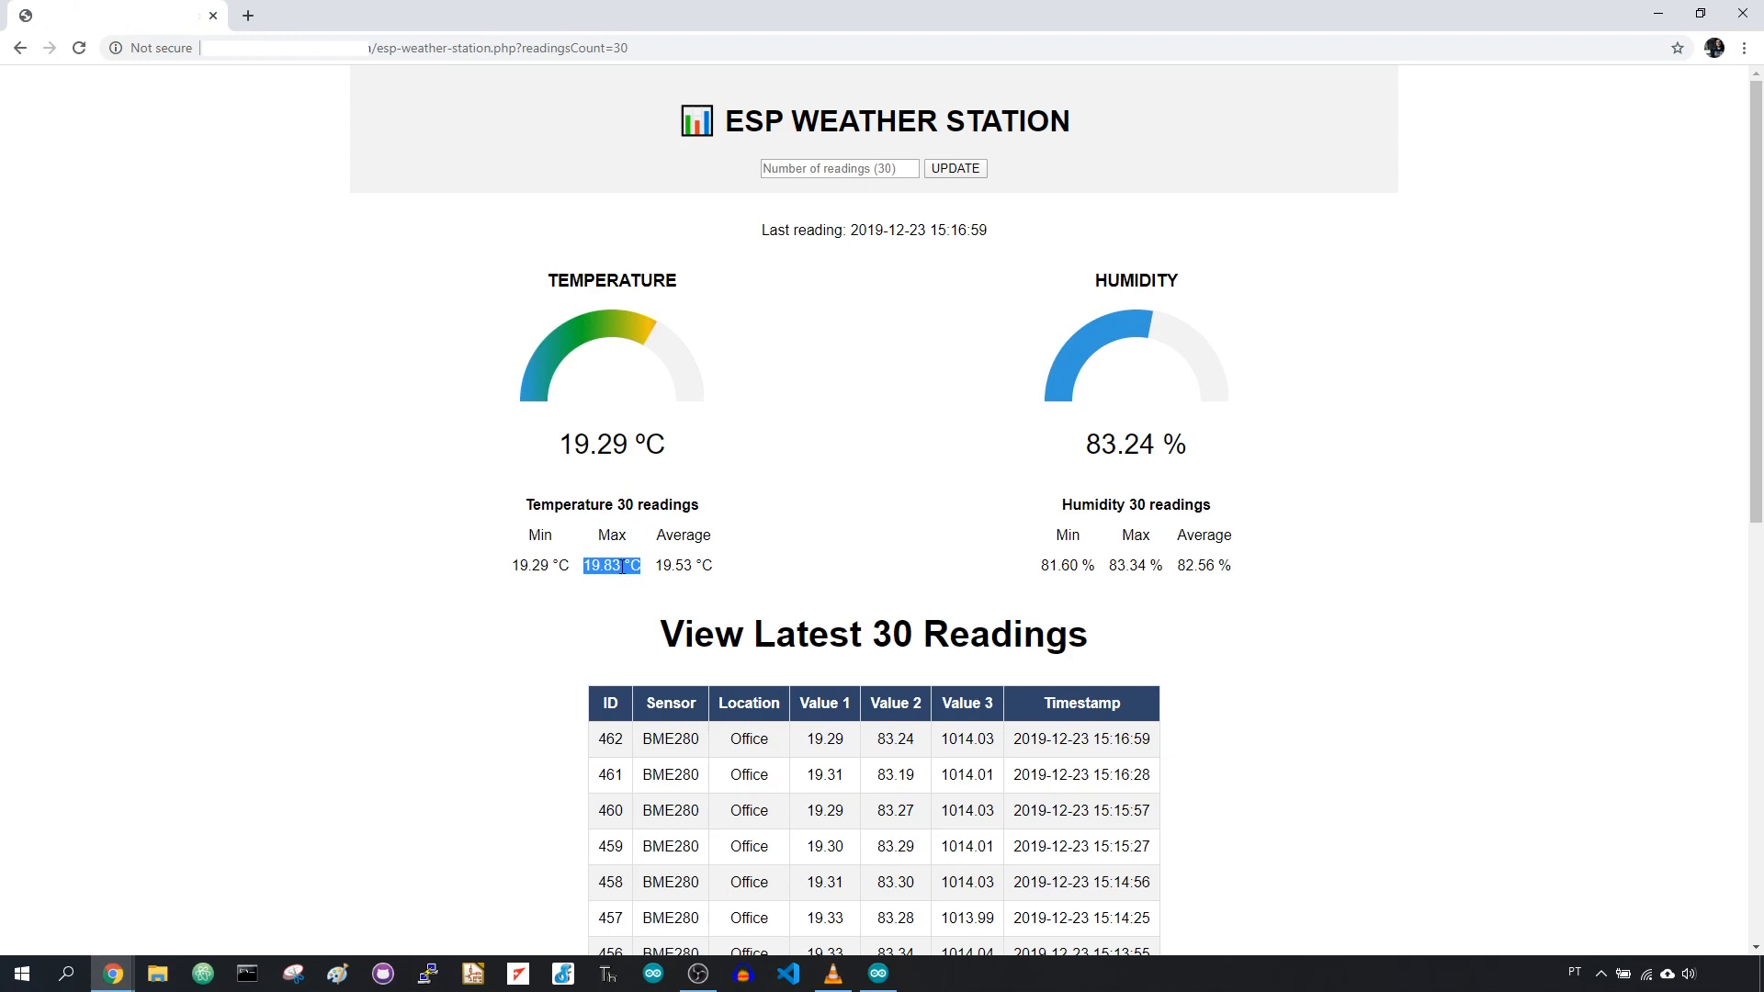
pyautogui.click(929, 606)
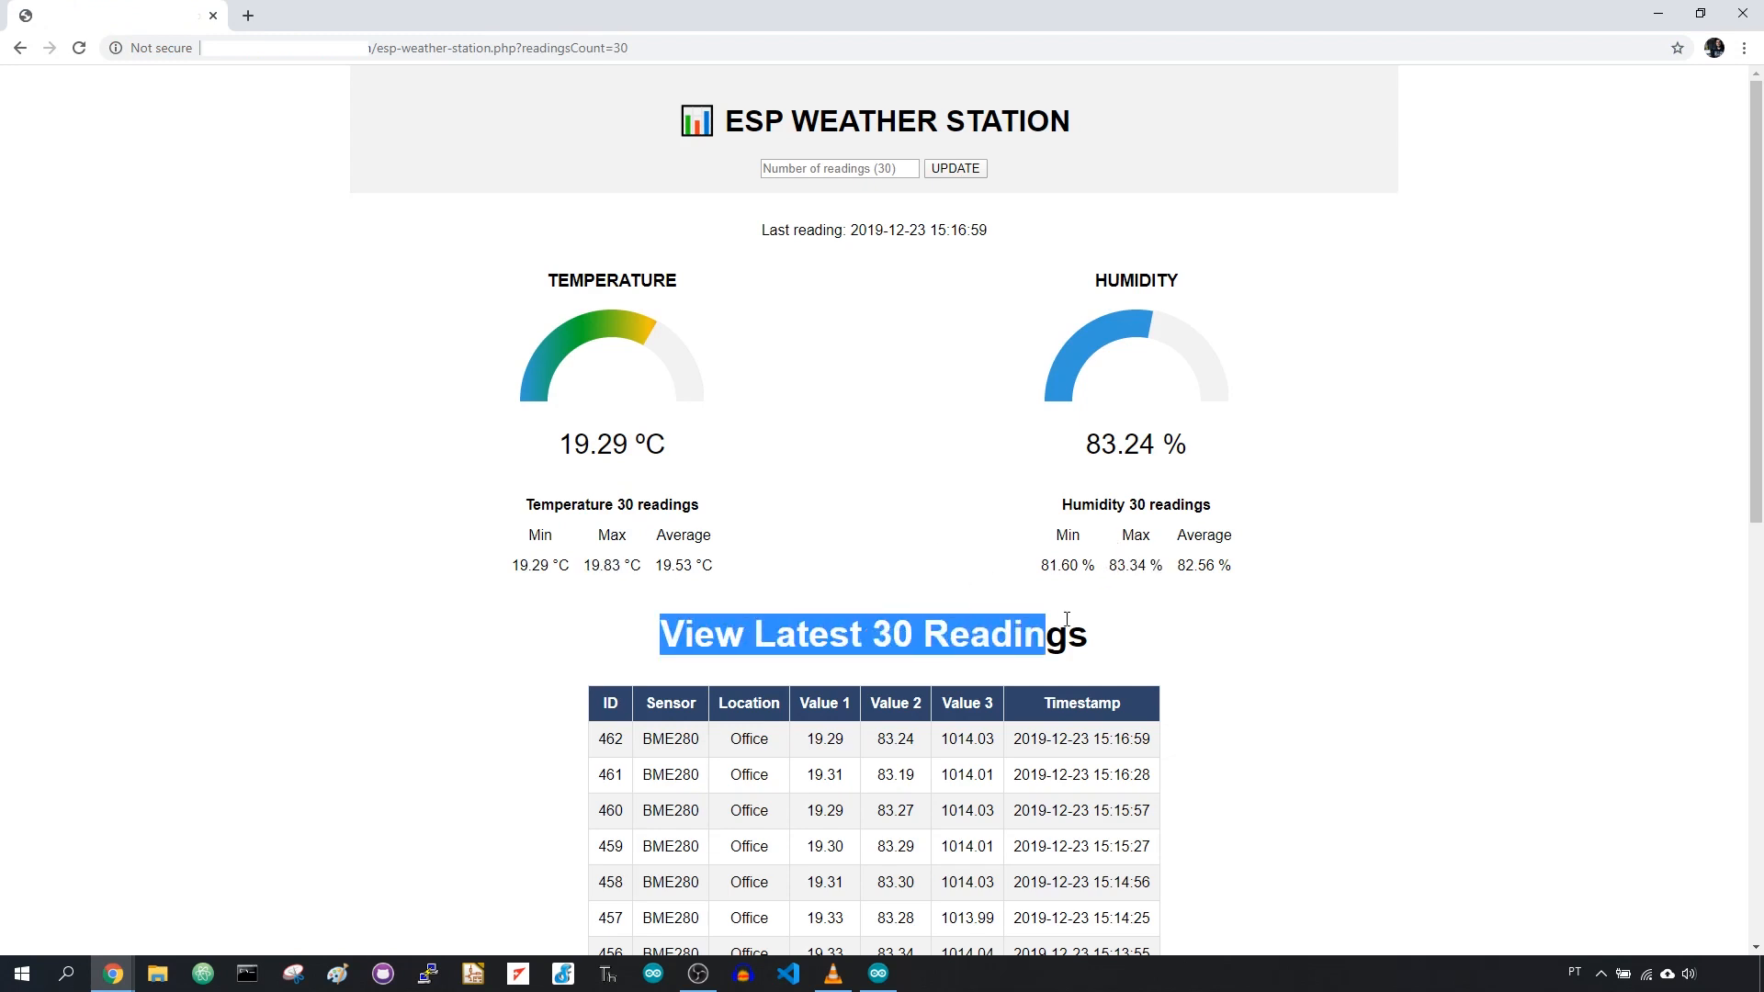
pyautogui.scroll(-3)
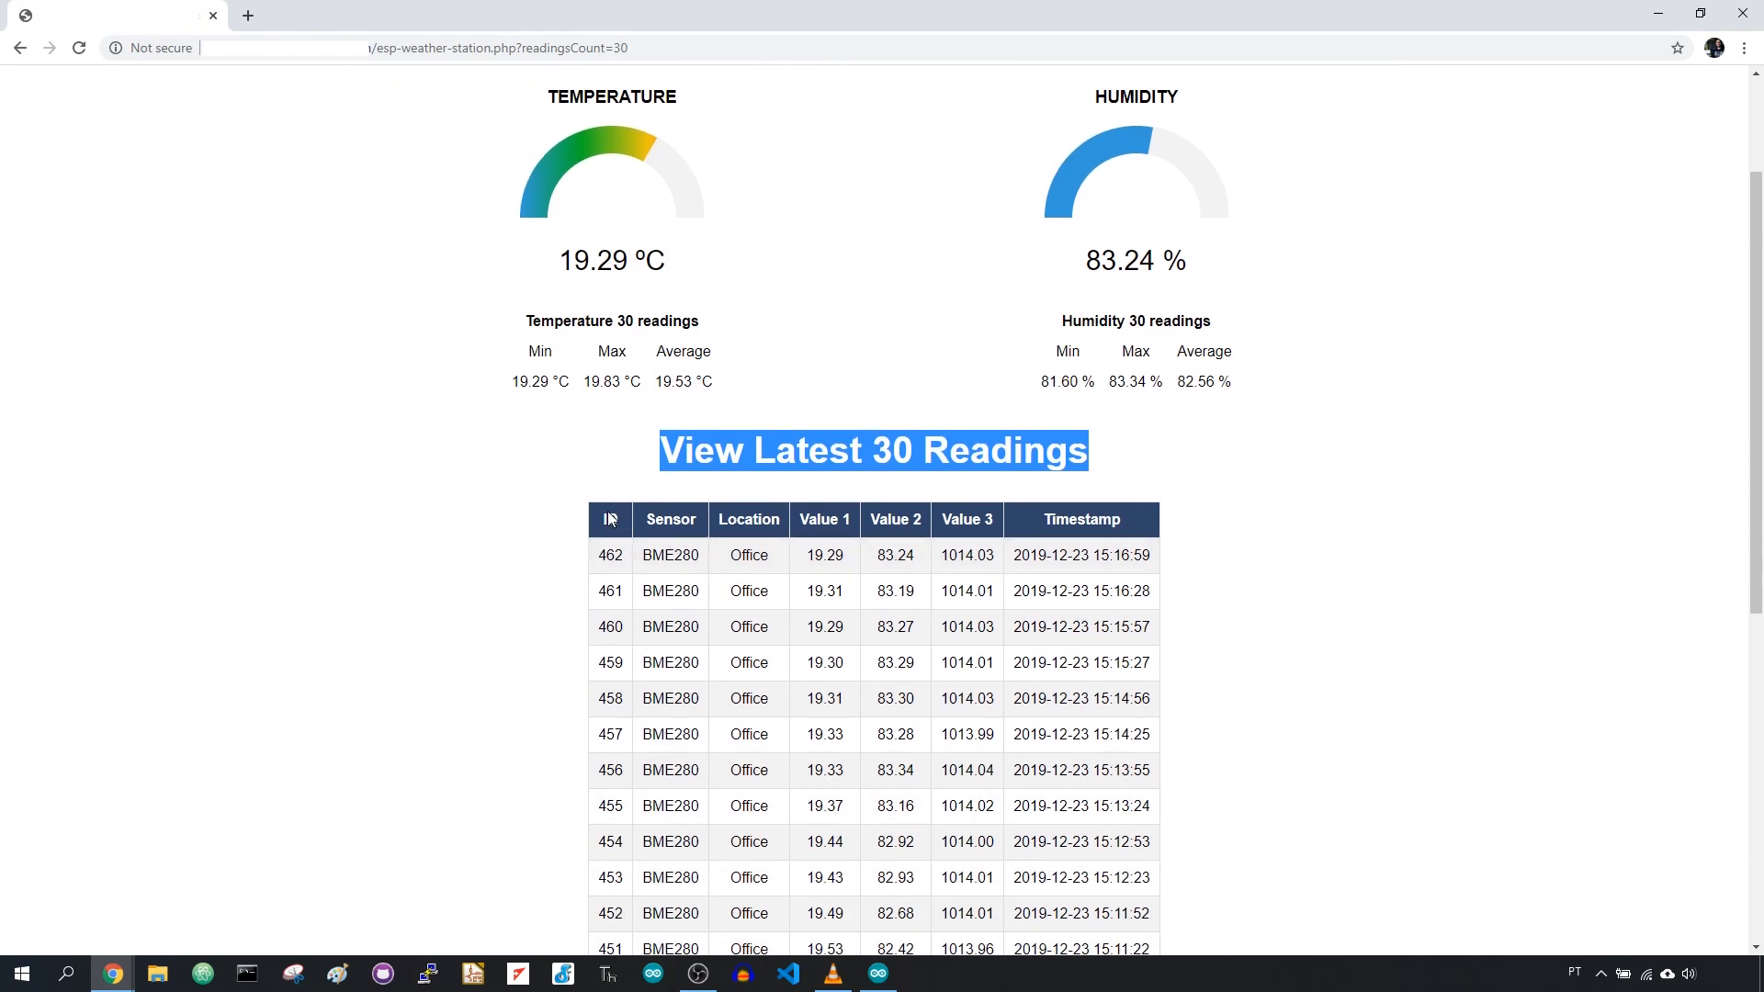